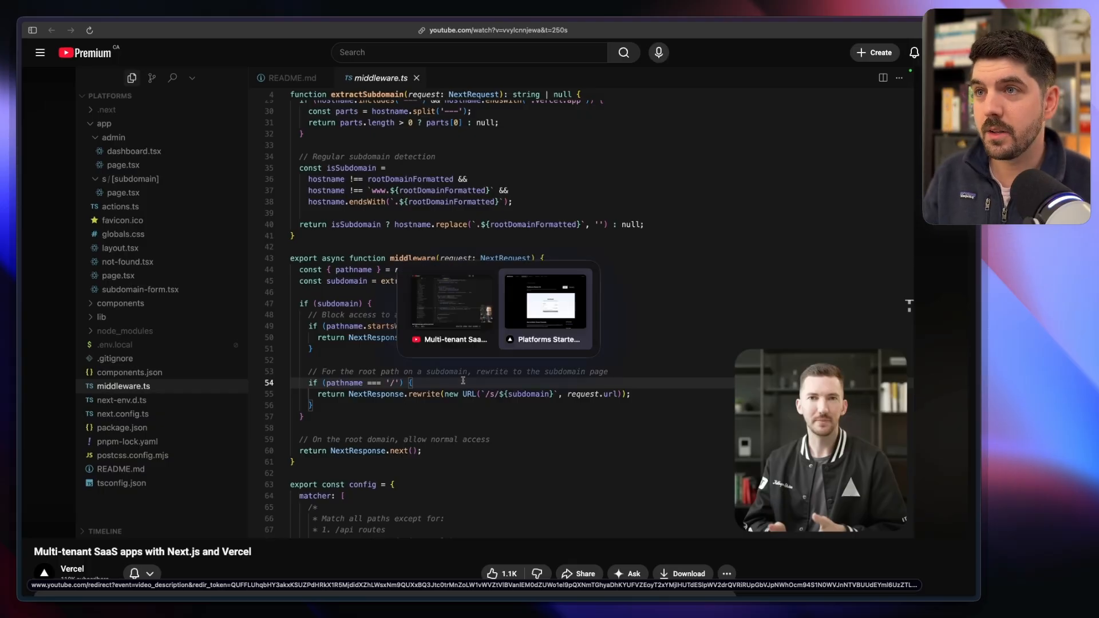
- Switch Safari to the Vercel Platforms Starter Kit page and scroll through its description
left_click(546, 303)
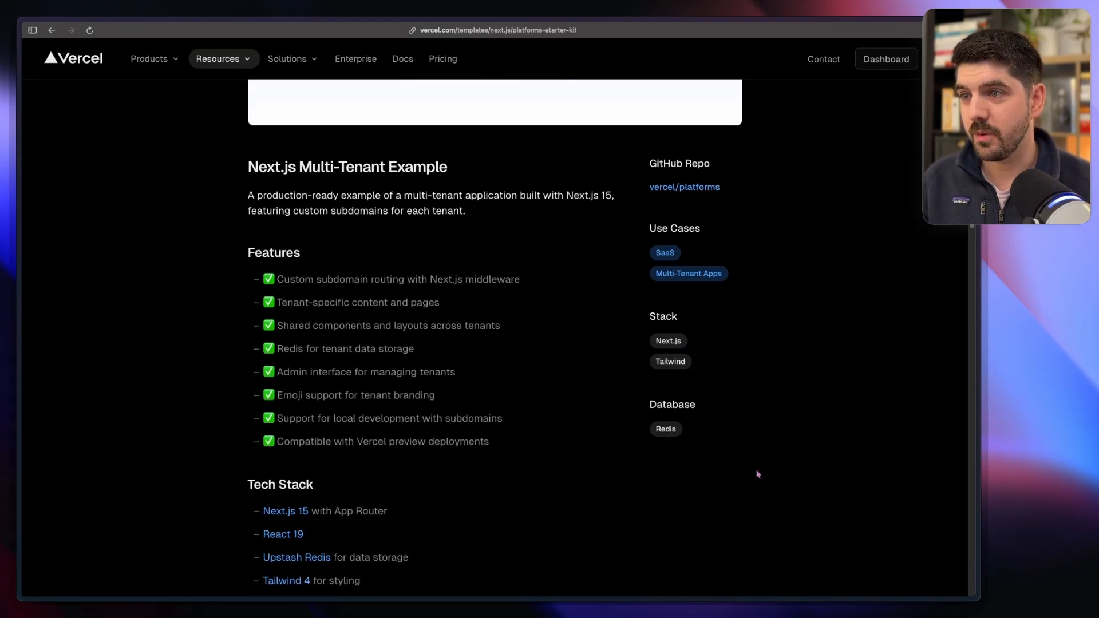
scroll("down", 3)
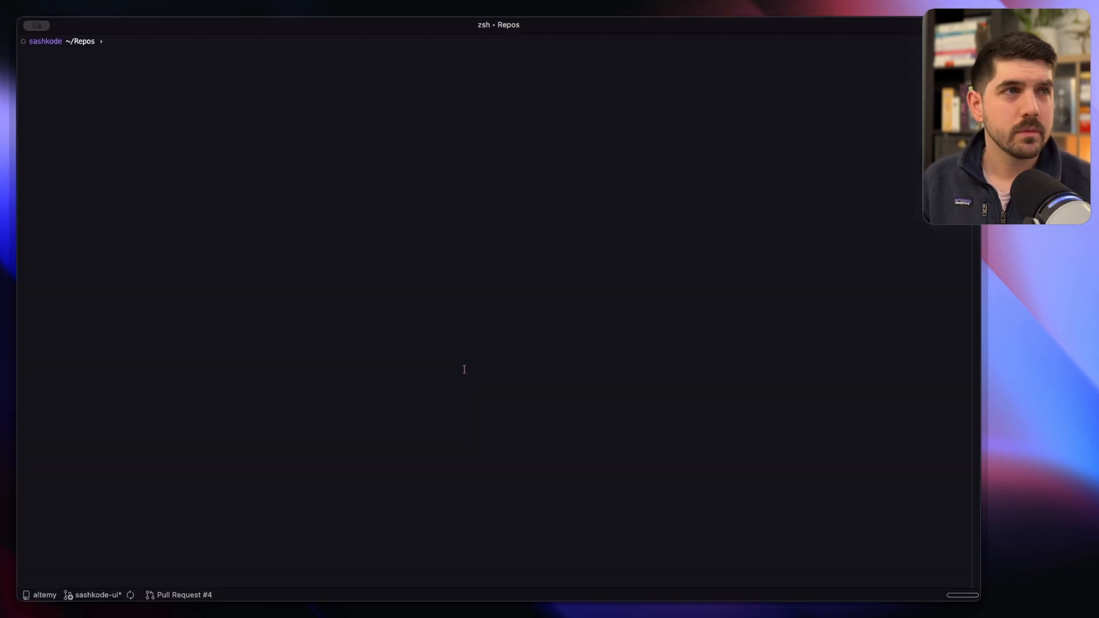
- Clone github.com/vercel/platforms with git and open the platforms folder in VS Code
type("git clone https://github.com/vercel/platforms.git")
type("cd platforms")
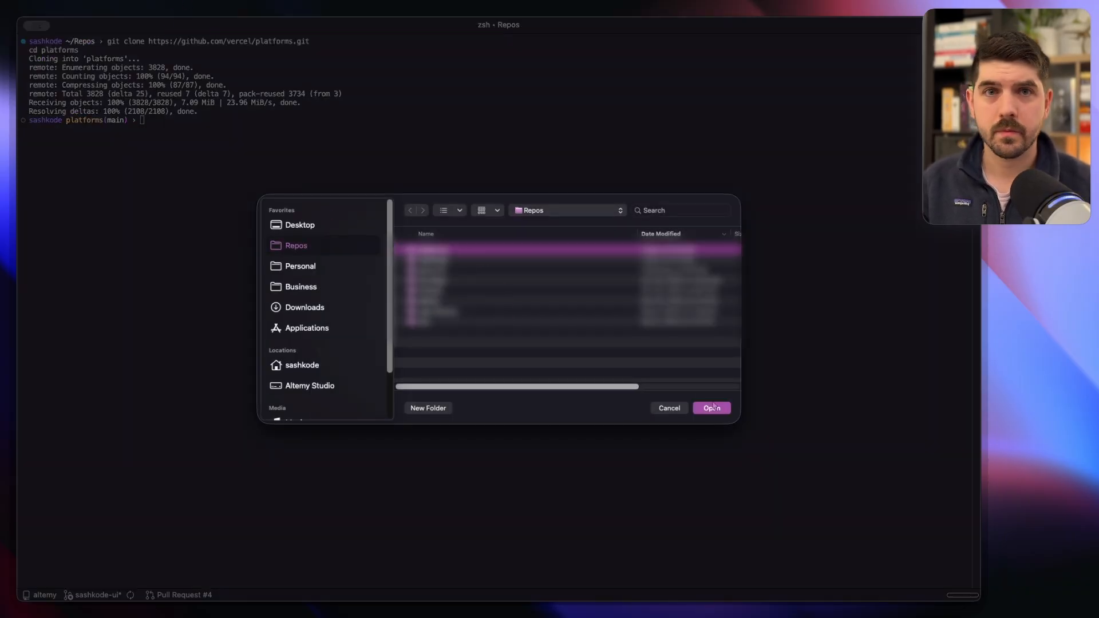
left_click(711, 408)
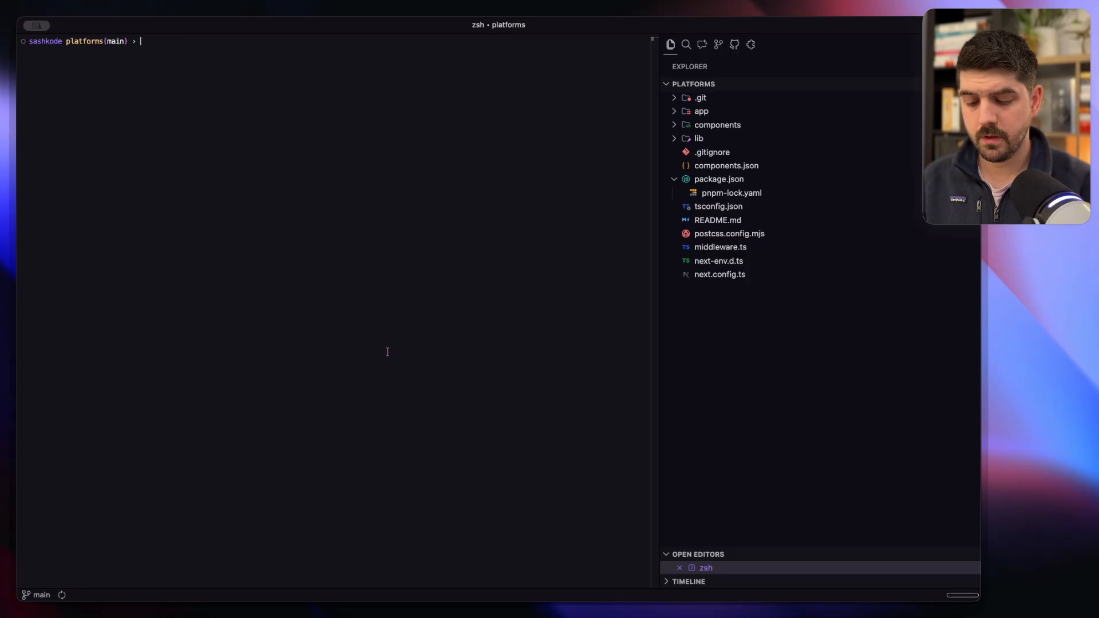
- Run pnpm i and comment out getSubdomainData and notFound in app/s/[subdomain]/page.tsx
type("pnpm i")
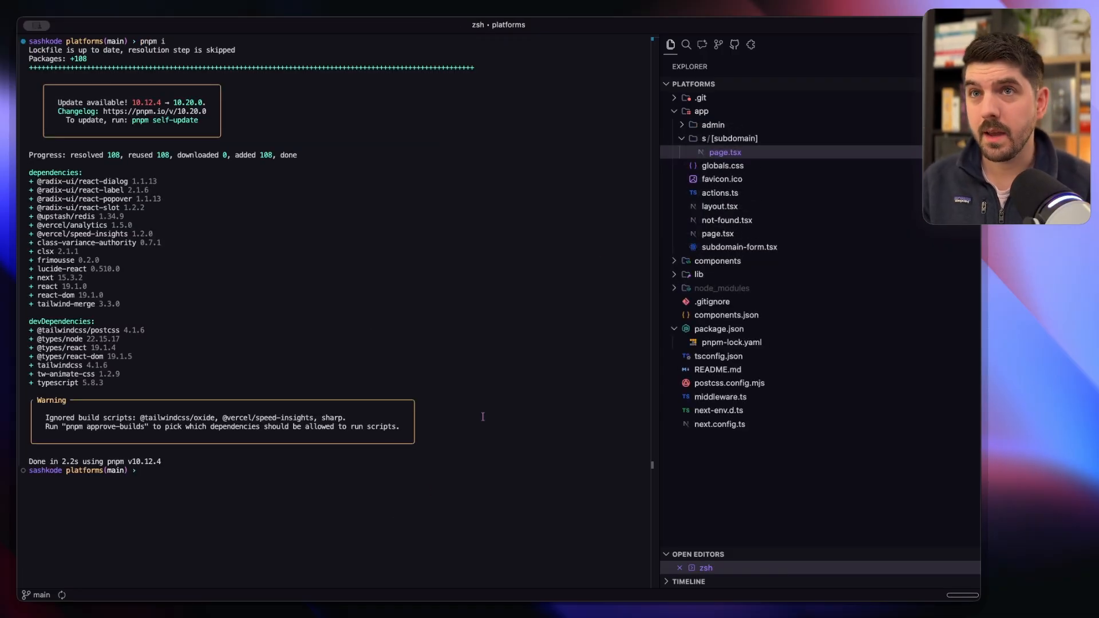
left_click(725, 153)
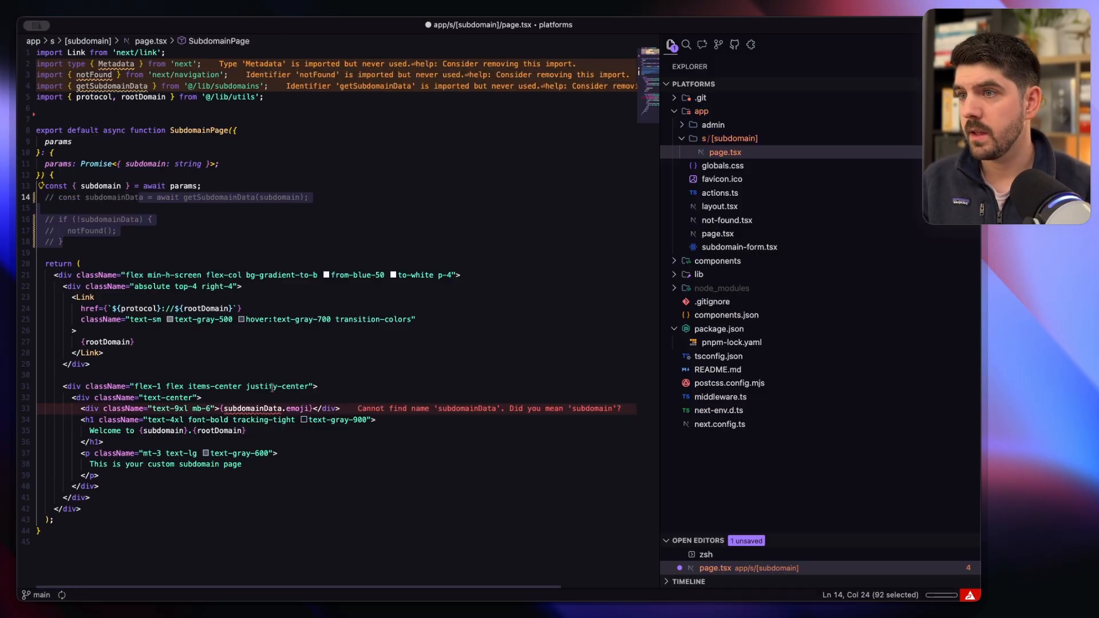
left_click(265, 408)
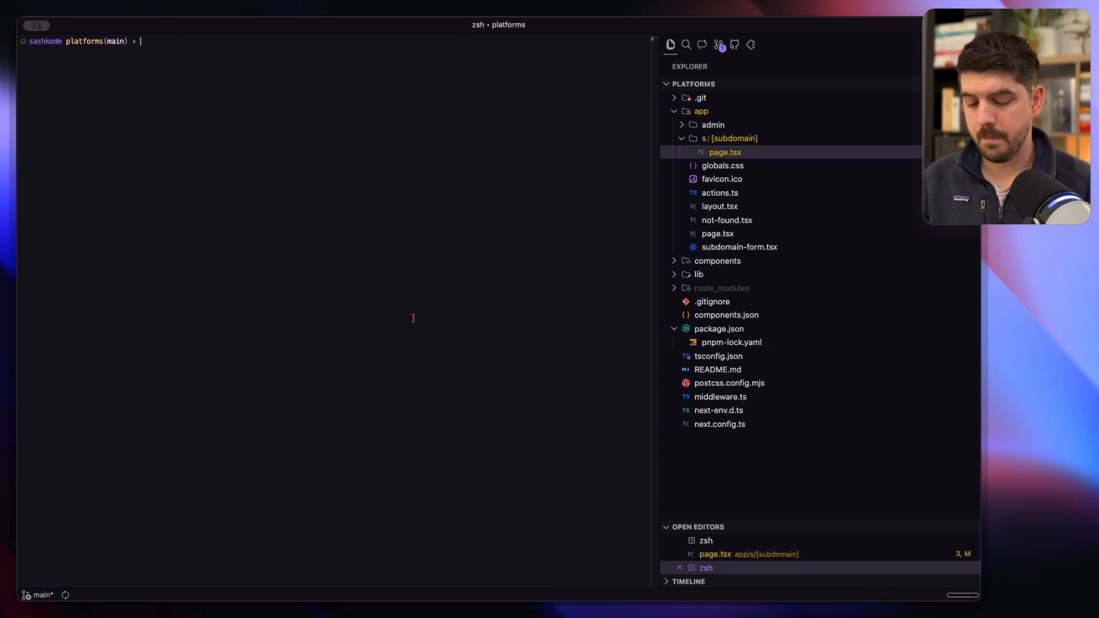
- Start the dev server with pnpm dev and browse to sashkode.localhost:3000
type("pnpm dev")
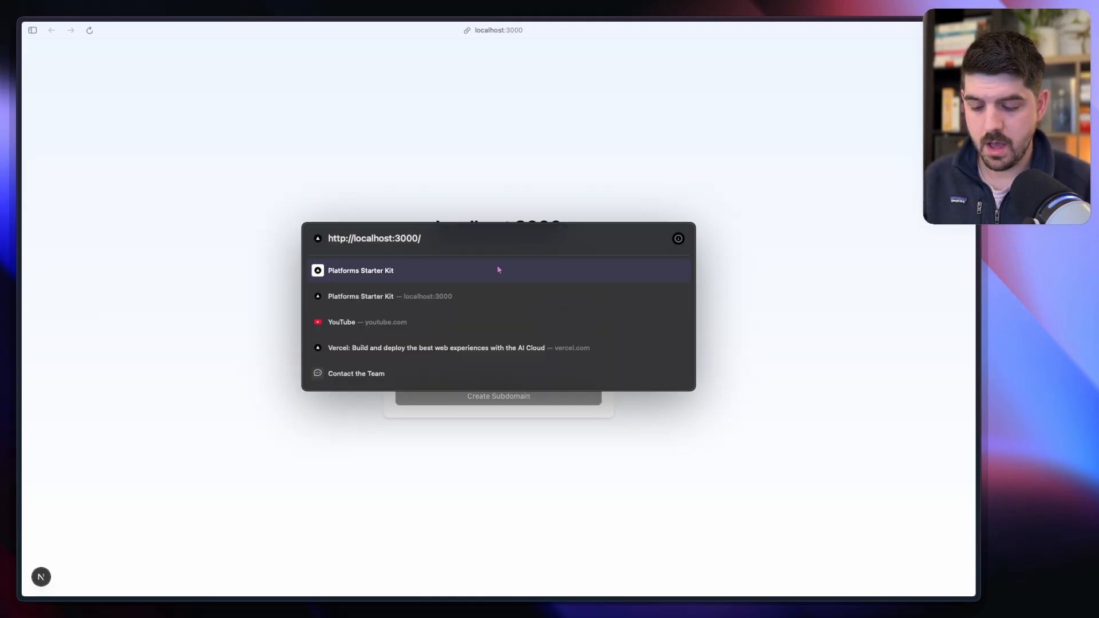
type("sash")
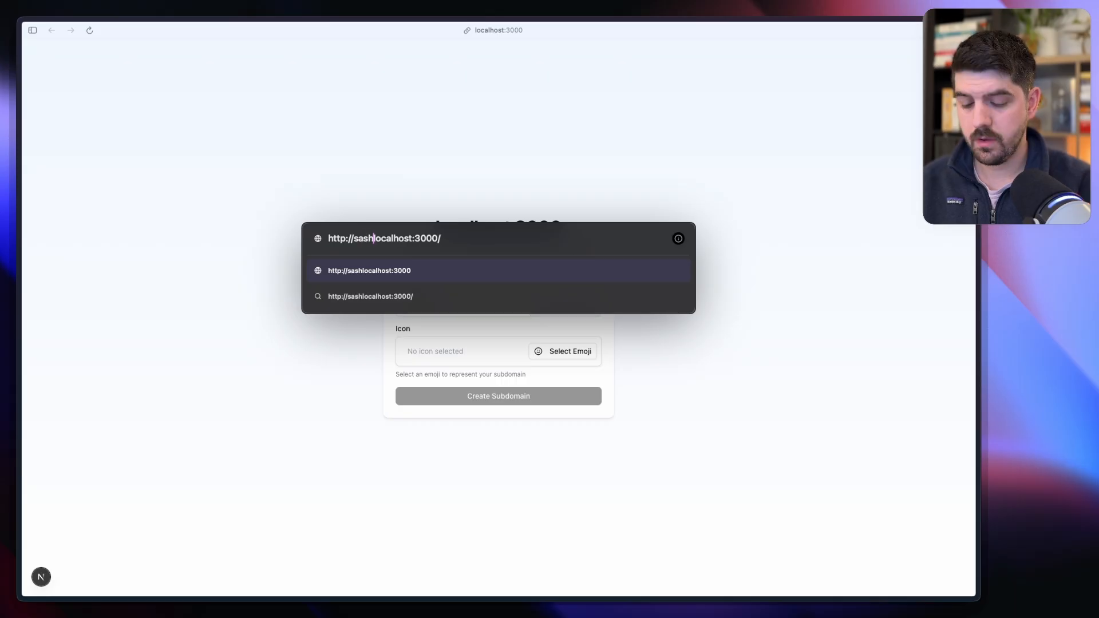
type("kode.")
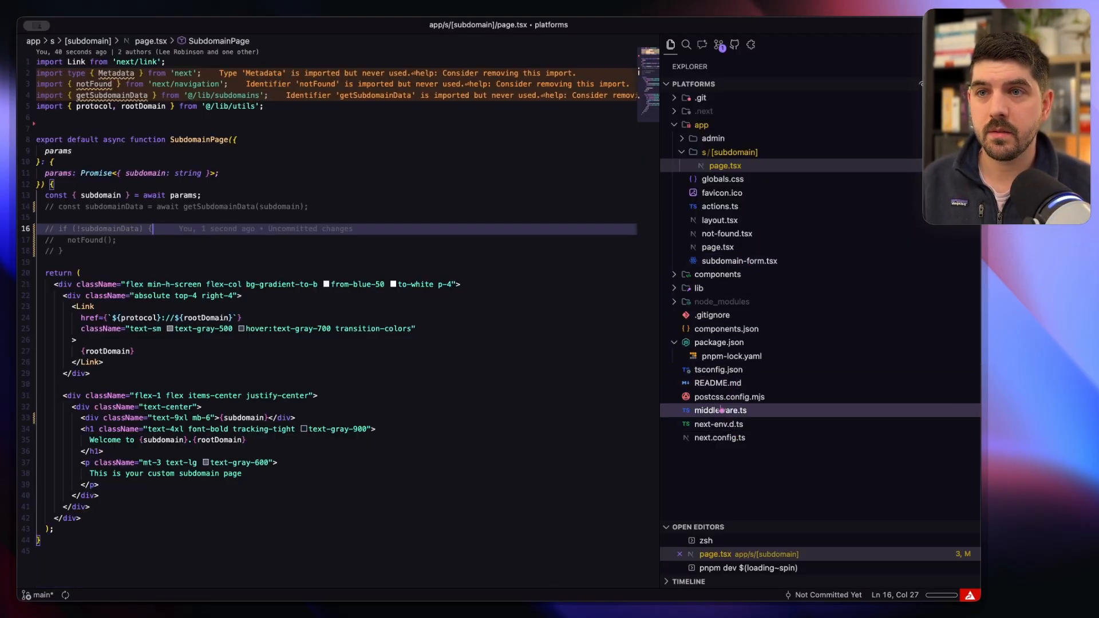
- Walk through middleware.ts, highlighting headers, the isSubdomain check and the rewrite to the subdomain page
left_click(720, 410)
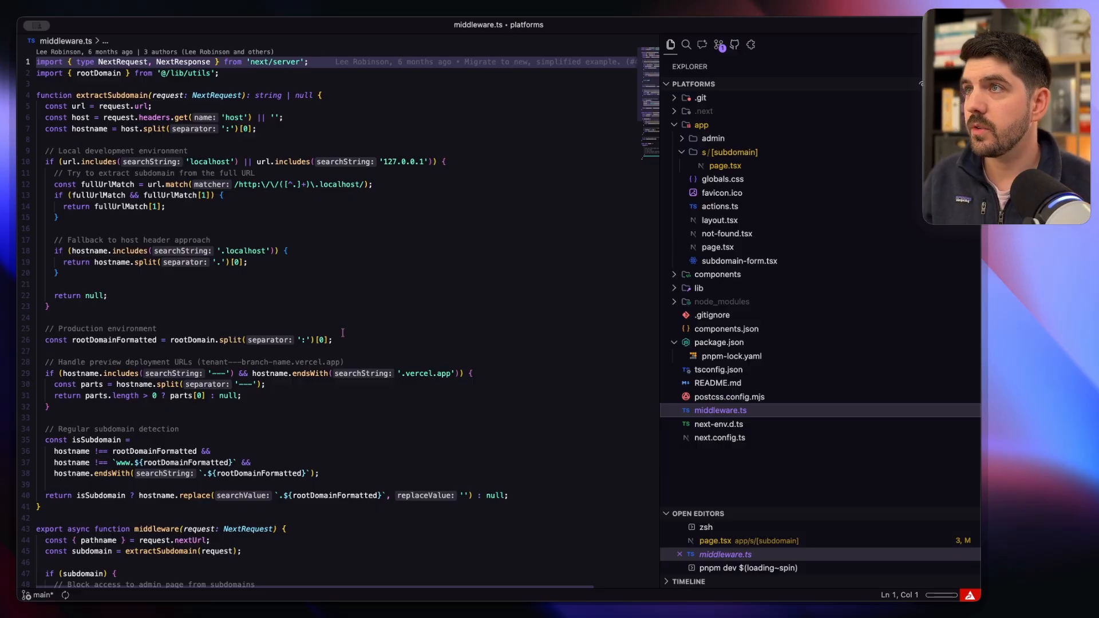
double_click(79, 117)
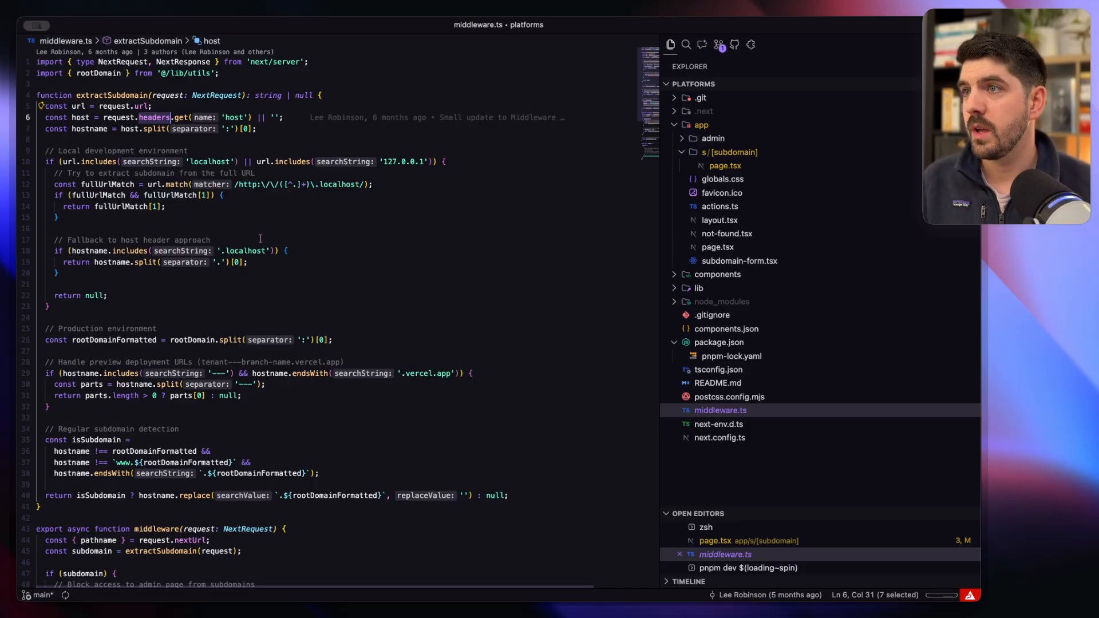
scroll("down", 3)
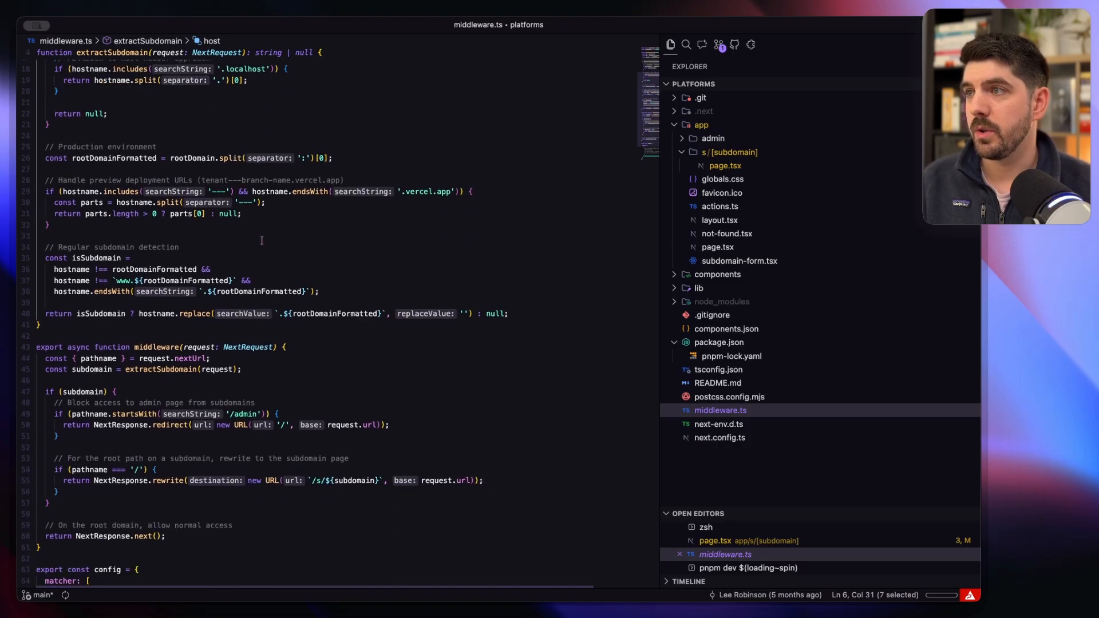
double_click(97, 258)
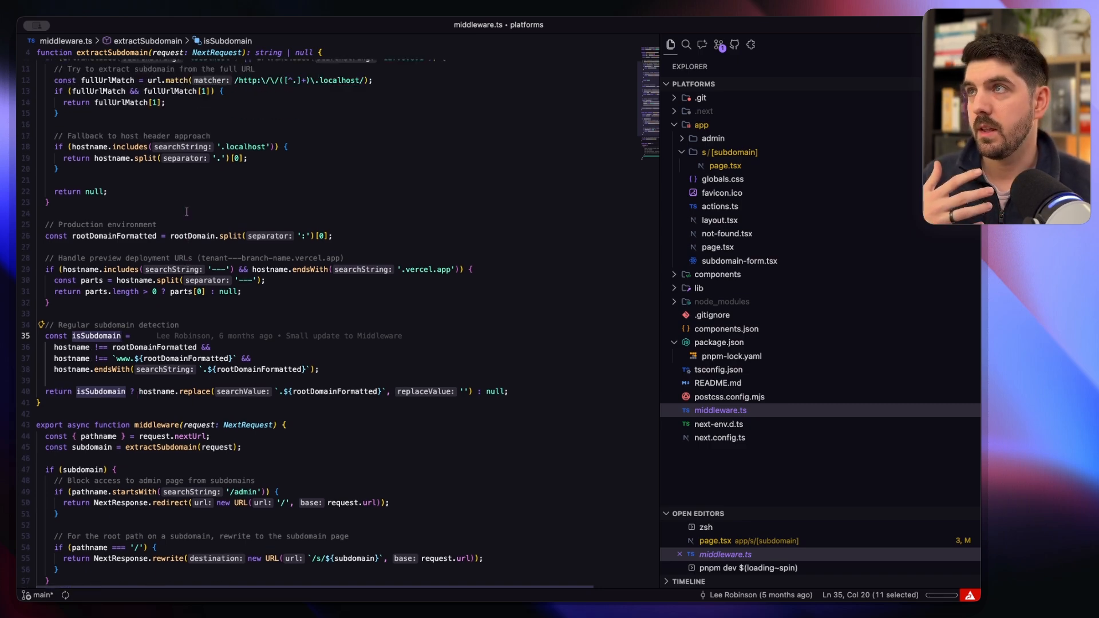
scroll("down", 3)
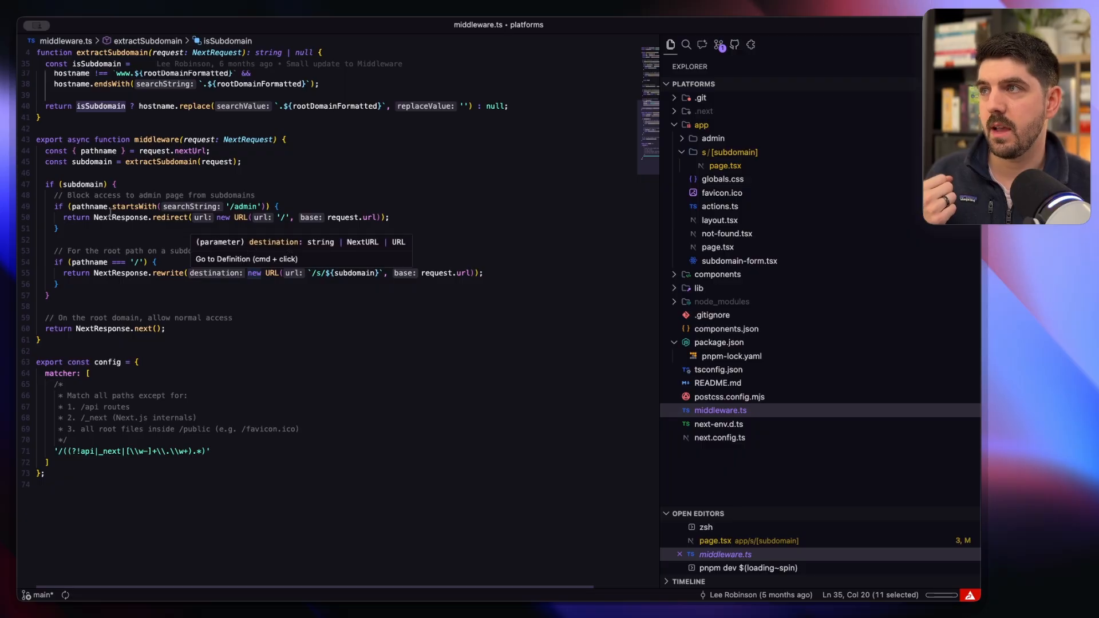
double_click(82, 184)
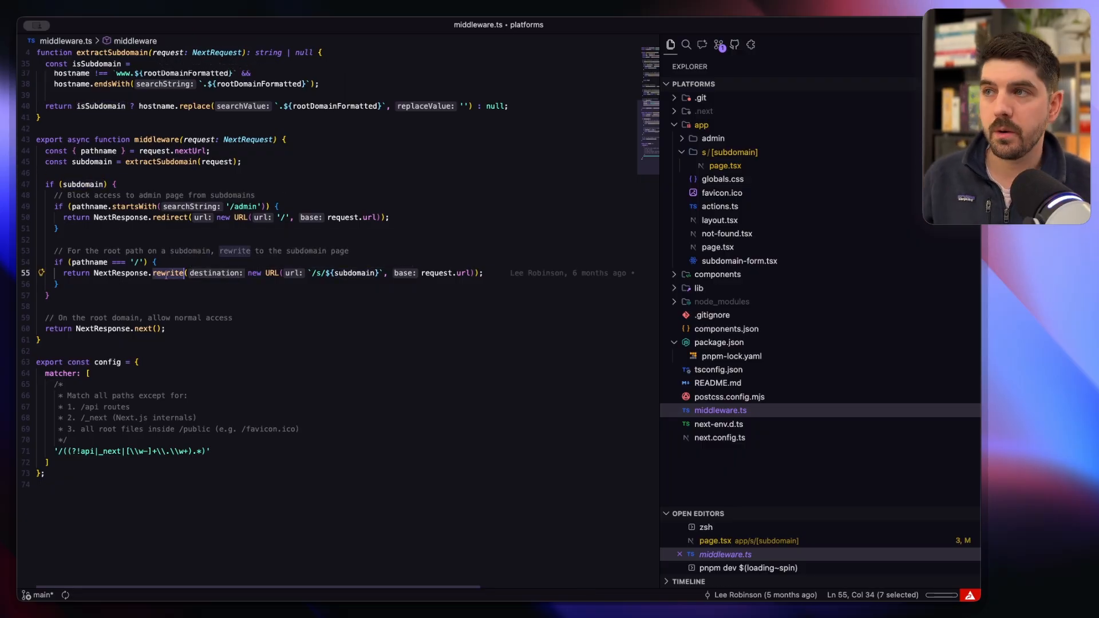
left_click(317, 274)
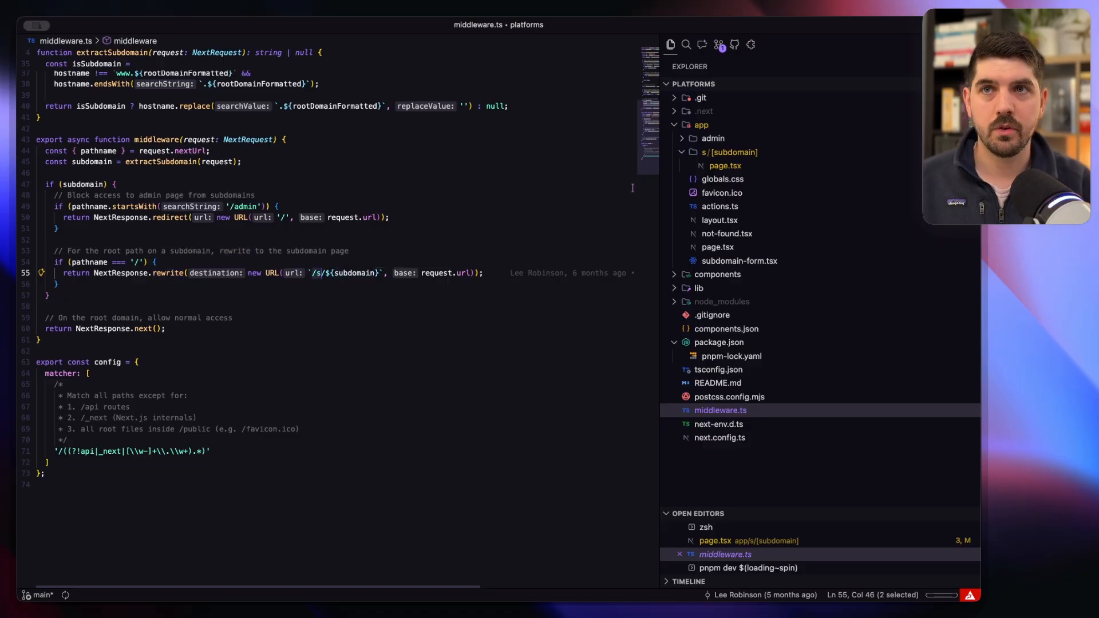
left_click(732, 152)
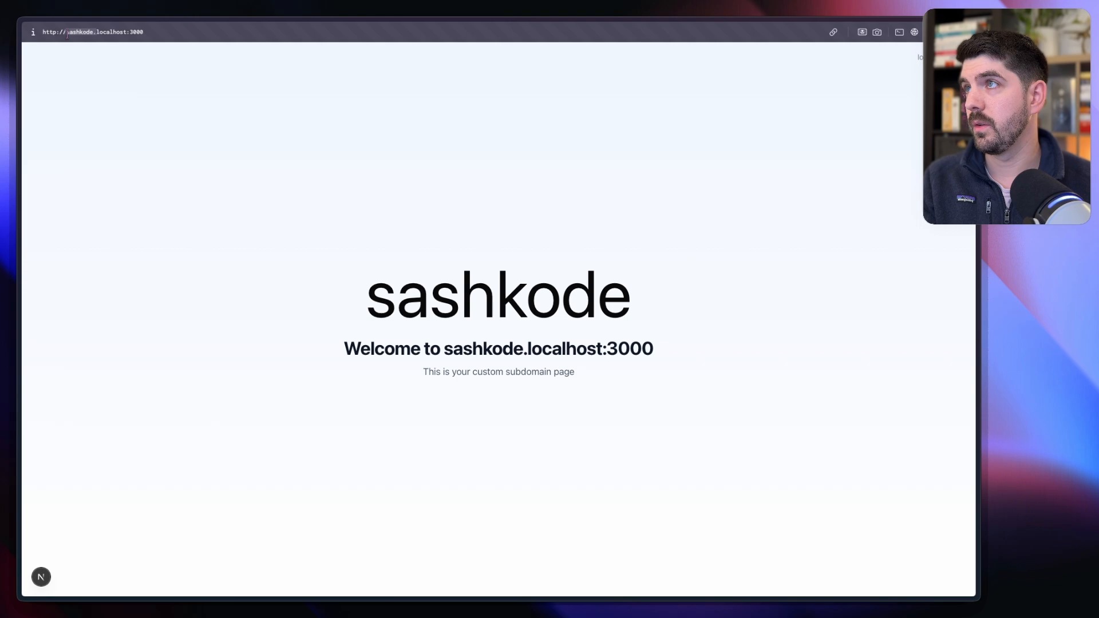
type("http://localhost:3000/s")
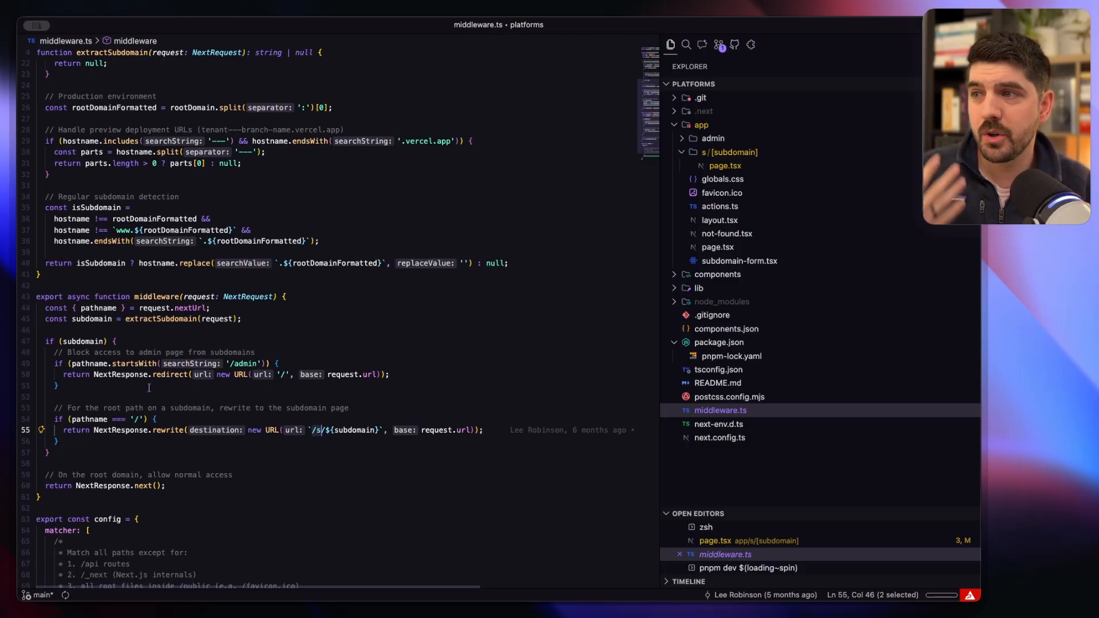
- Delete middleware.ts and add a beforeFiles rewrite from '/' to '/s/:subdomain' in next.config.ts
double_click(168, 374)
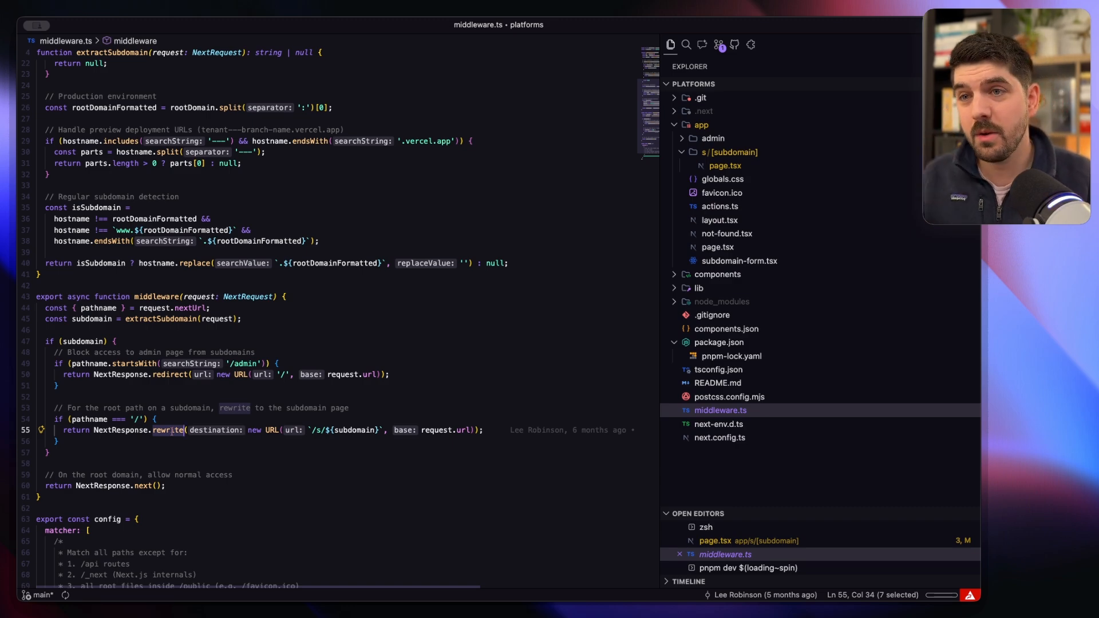
left_click(719, 438)
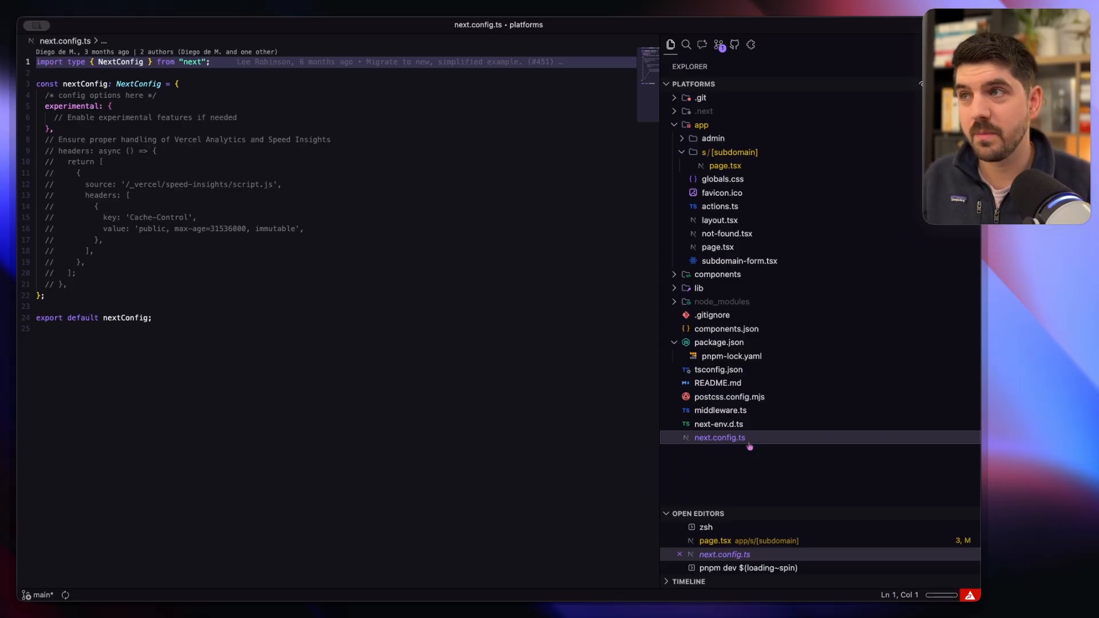
left_click(724, 166)
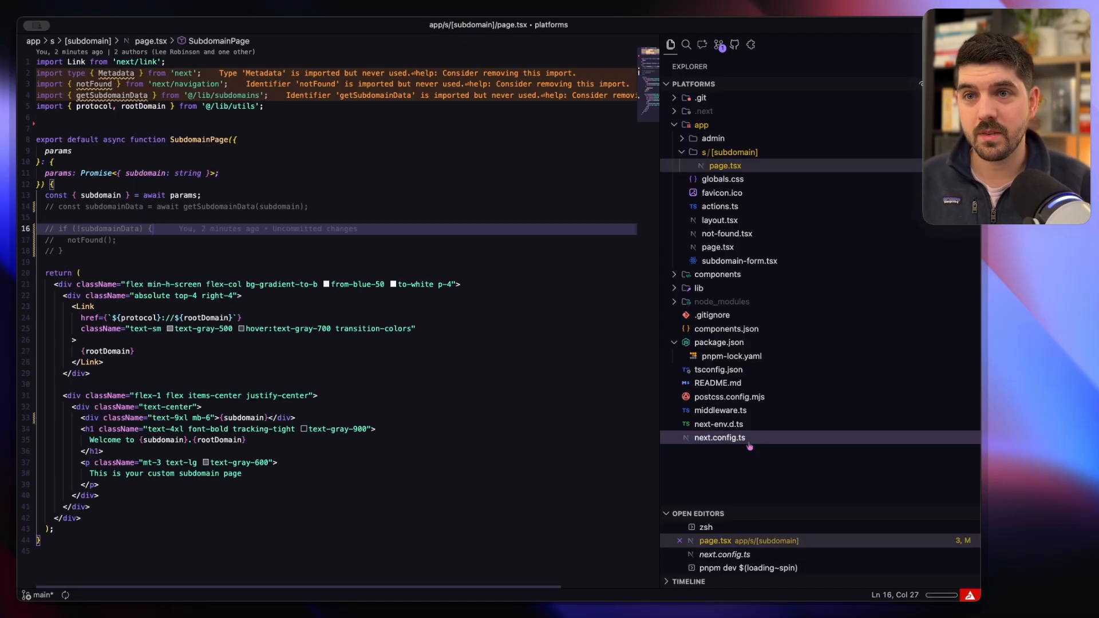
right_click(715, 409)
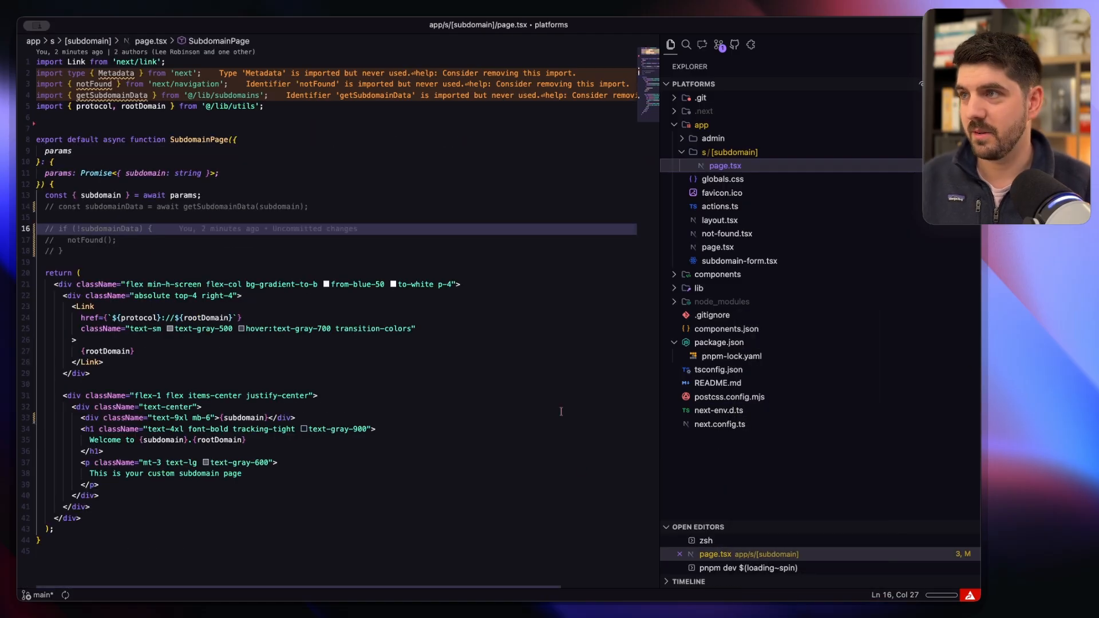
left_click(719, 425)
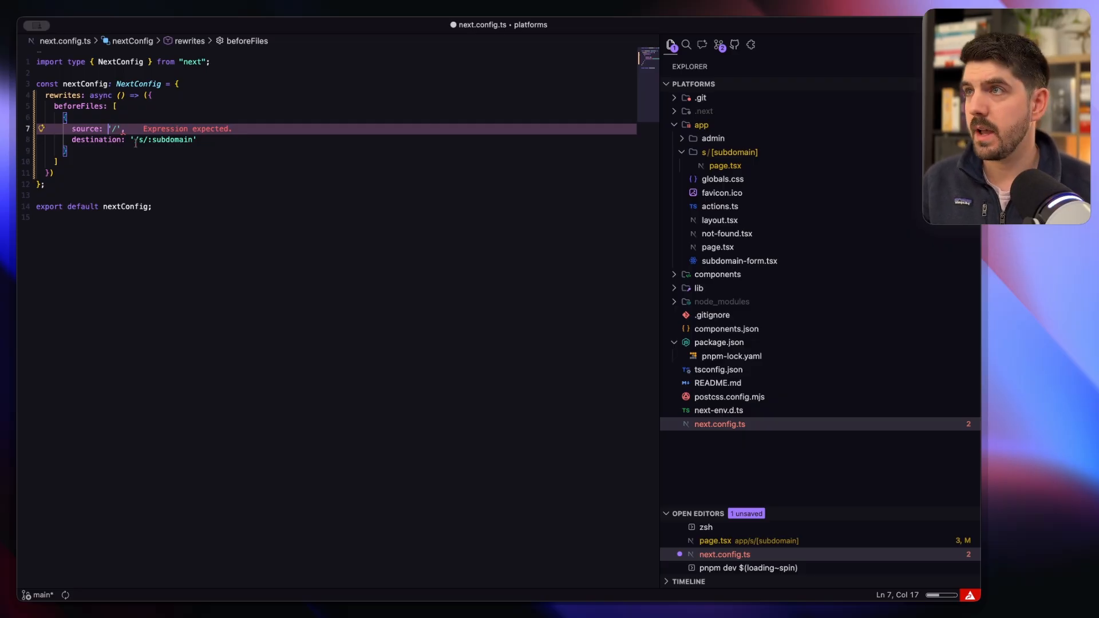
- Change the rewrite destination to '/s/:subdomain/:path*' so nested paths are forwarded
type("/s/:subdomain((?!www|api|blog)[a-zA-Z0-9-_]+)")
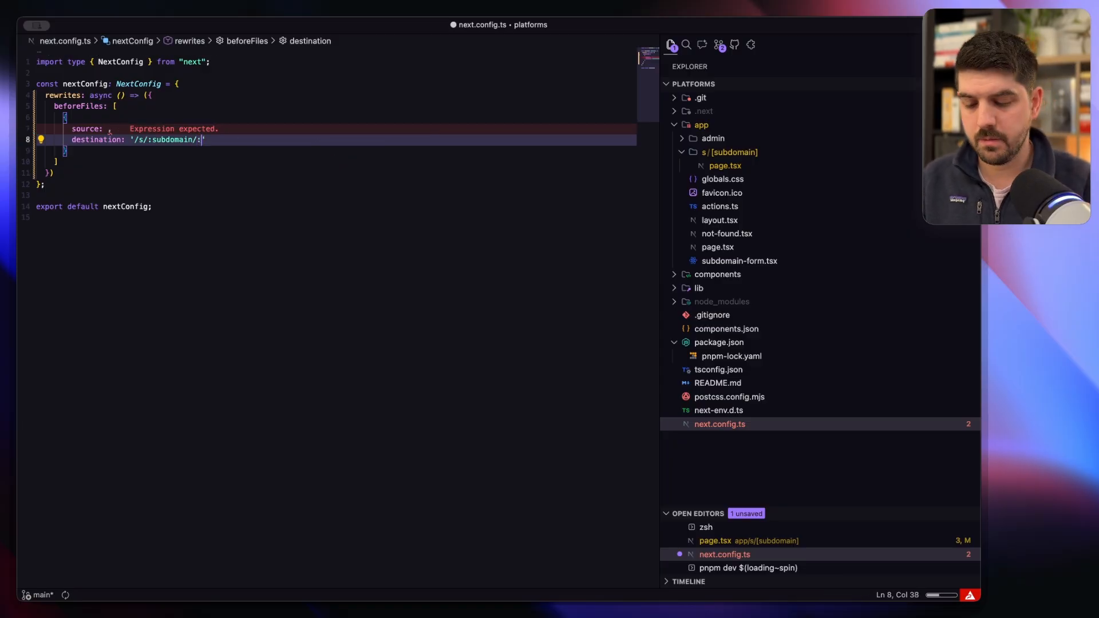
type("path*")
left_click(335, 128)
type("'")
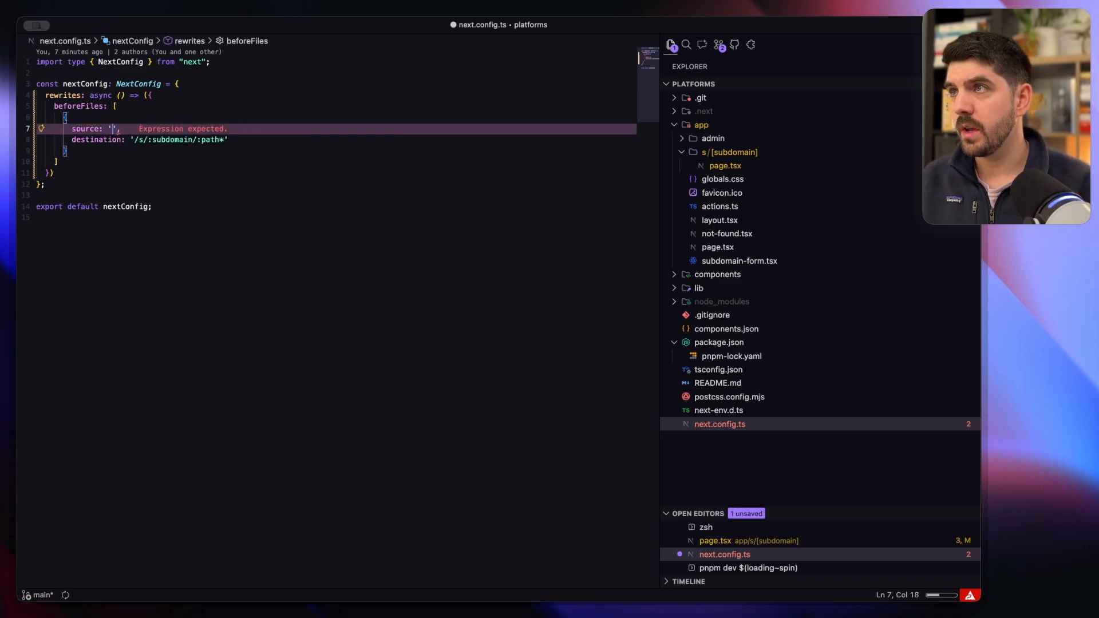
type("/s/:subdomain/:path*")
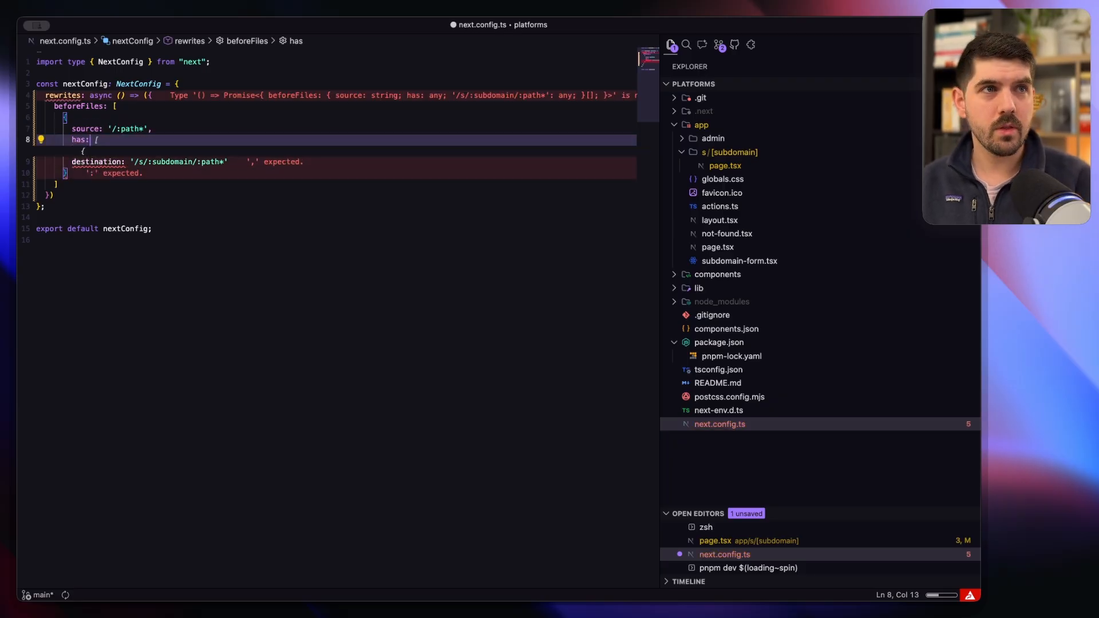
- Add a has condition of type 'host' capturing the subdomain from '(?<subdomain>.*).localhost'
type("{")
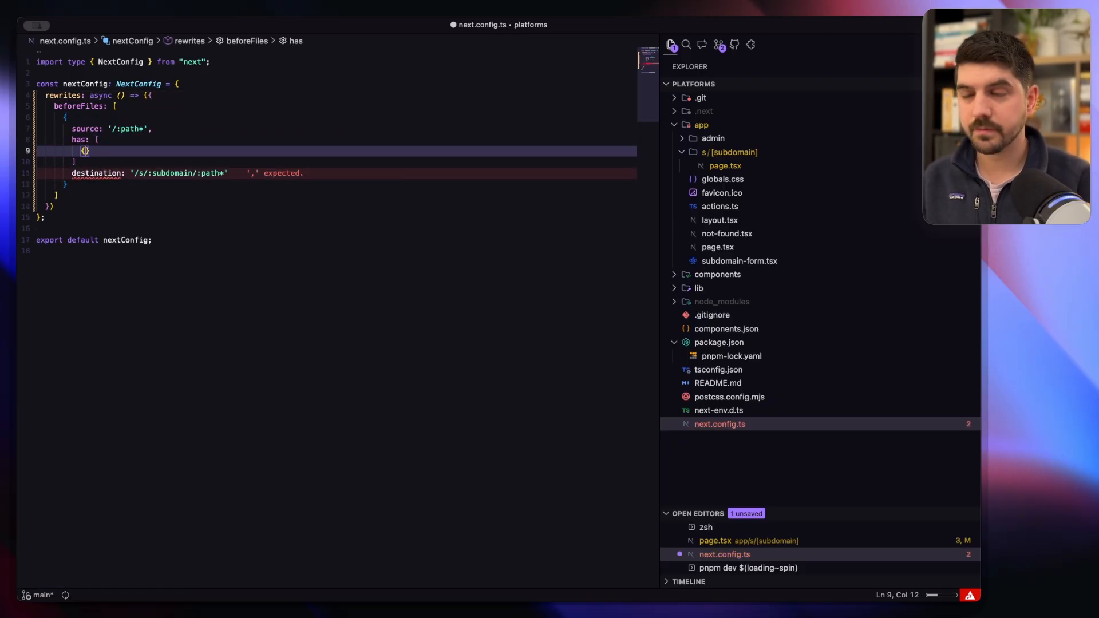
type("type: 'host',")
type("value: '(?<subdomain>.*).")
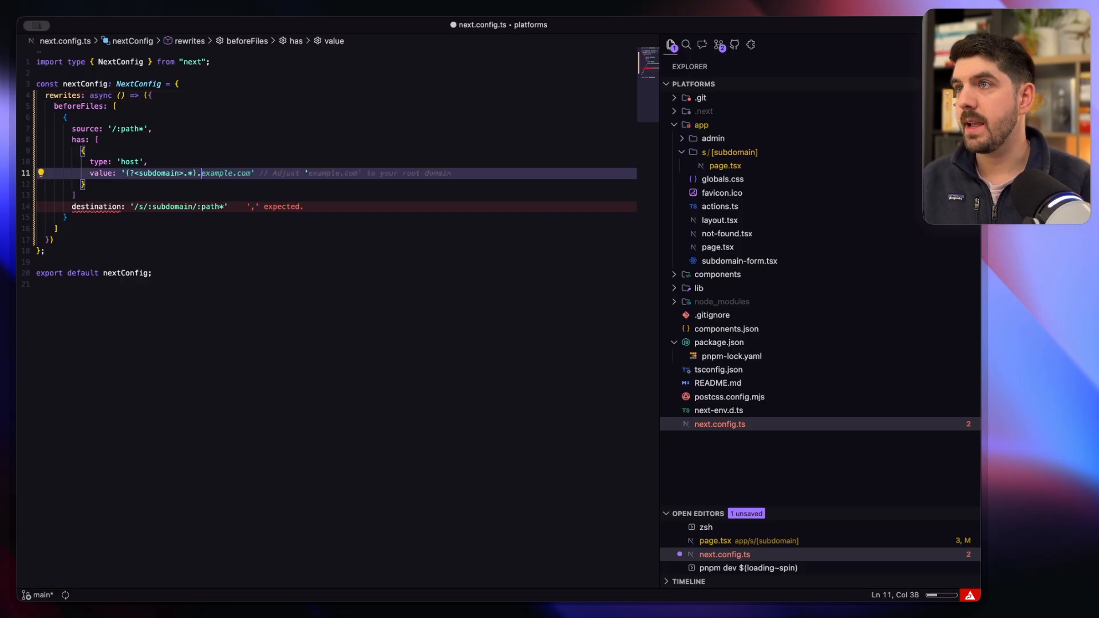
type("localhost:3000")
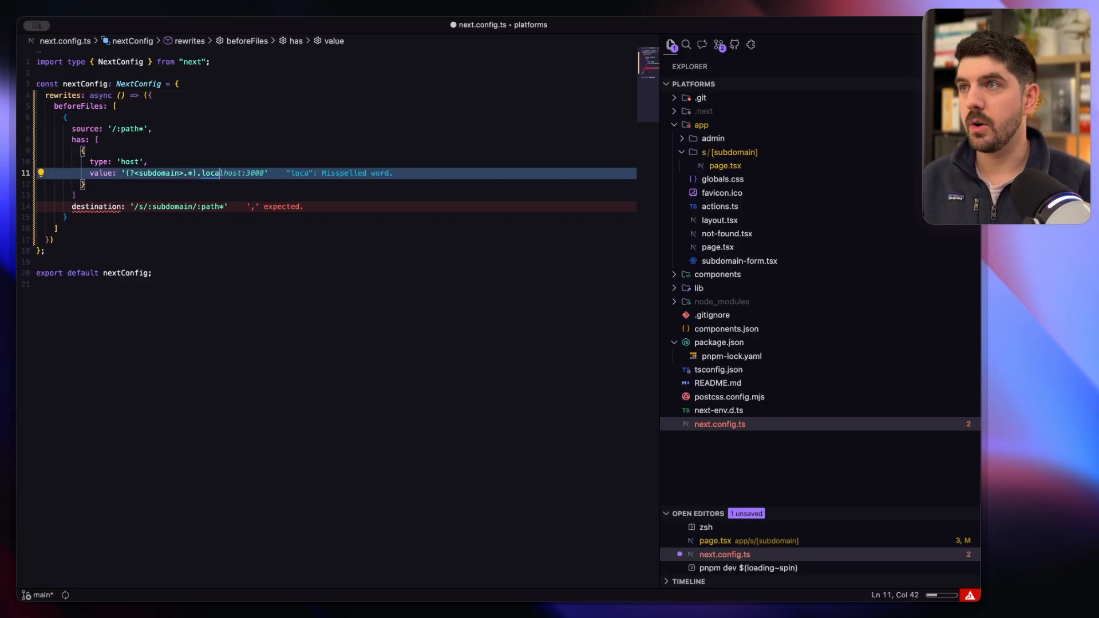
type("host")
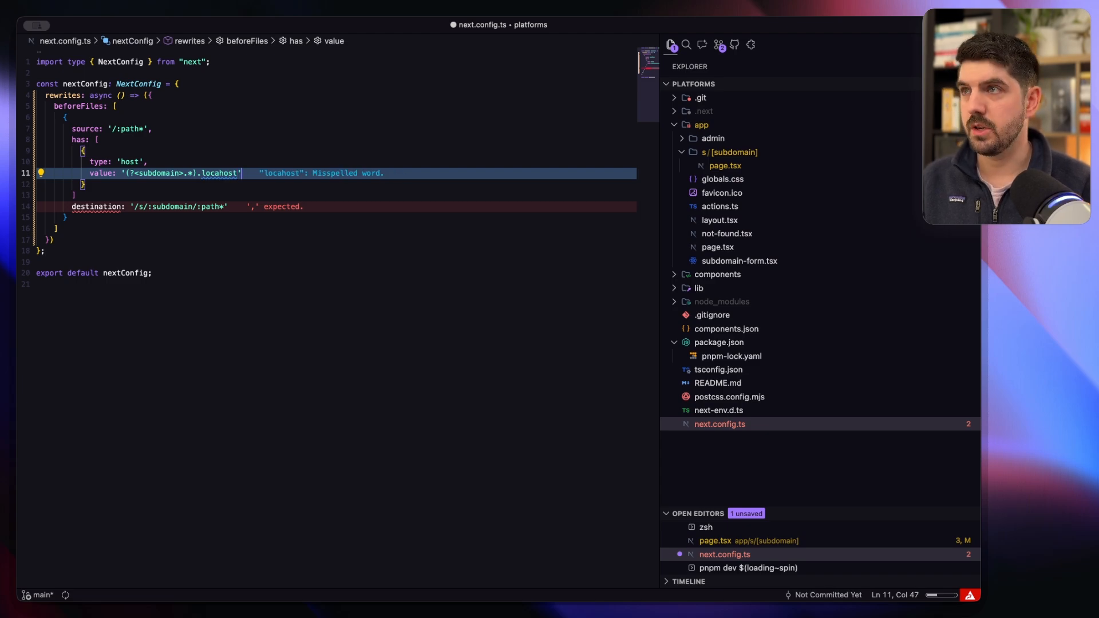
type("],")
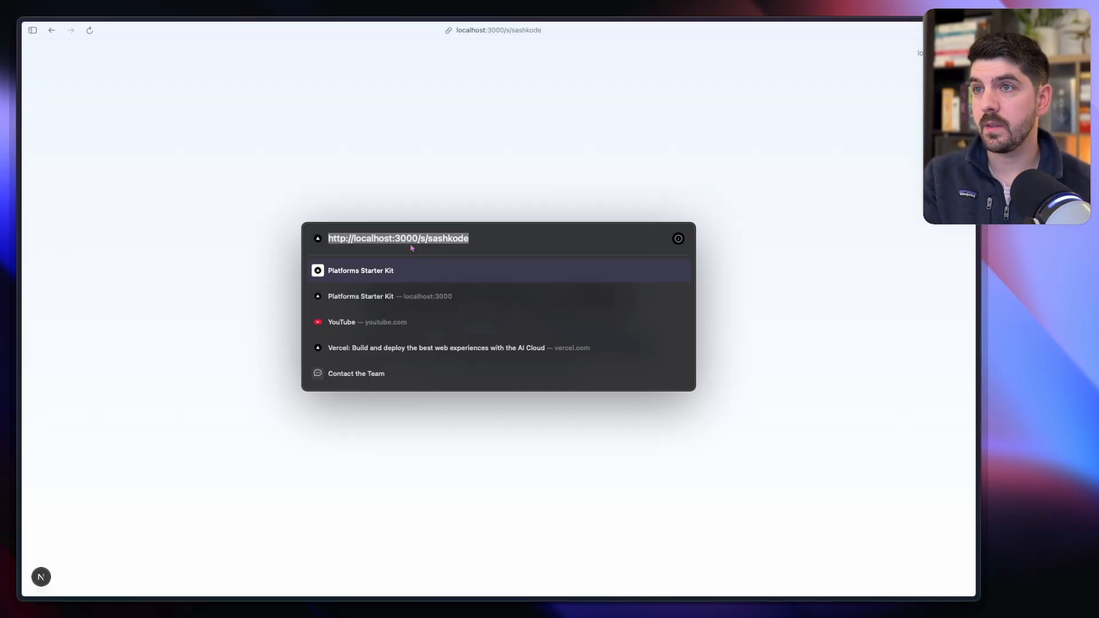
type("http://localhost:3000")
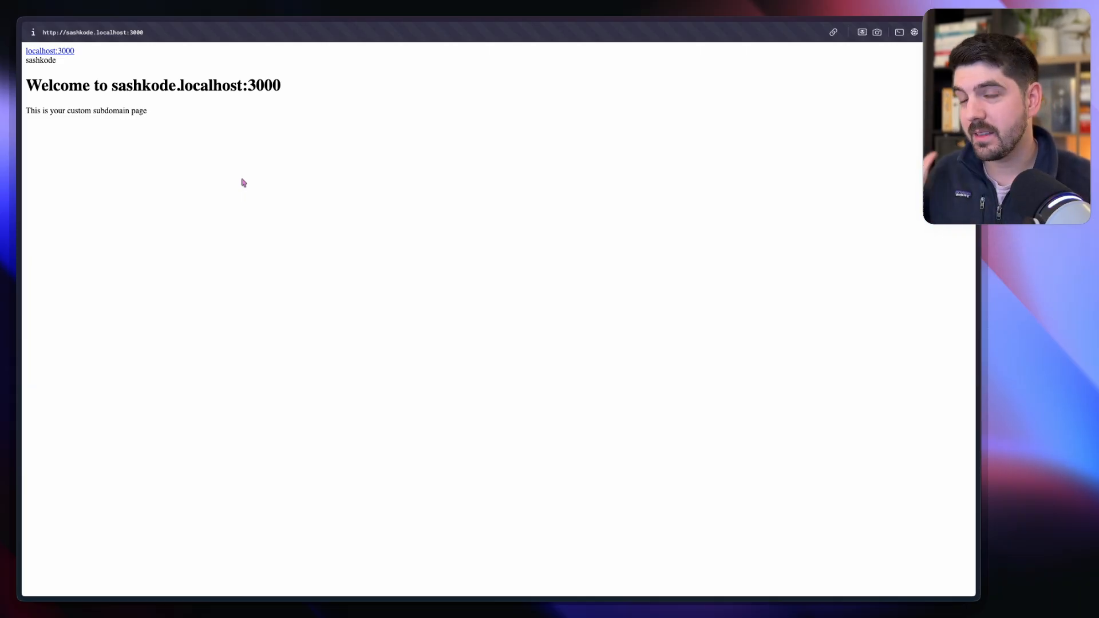
mouse_move(268, 200)
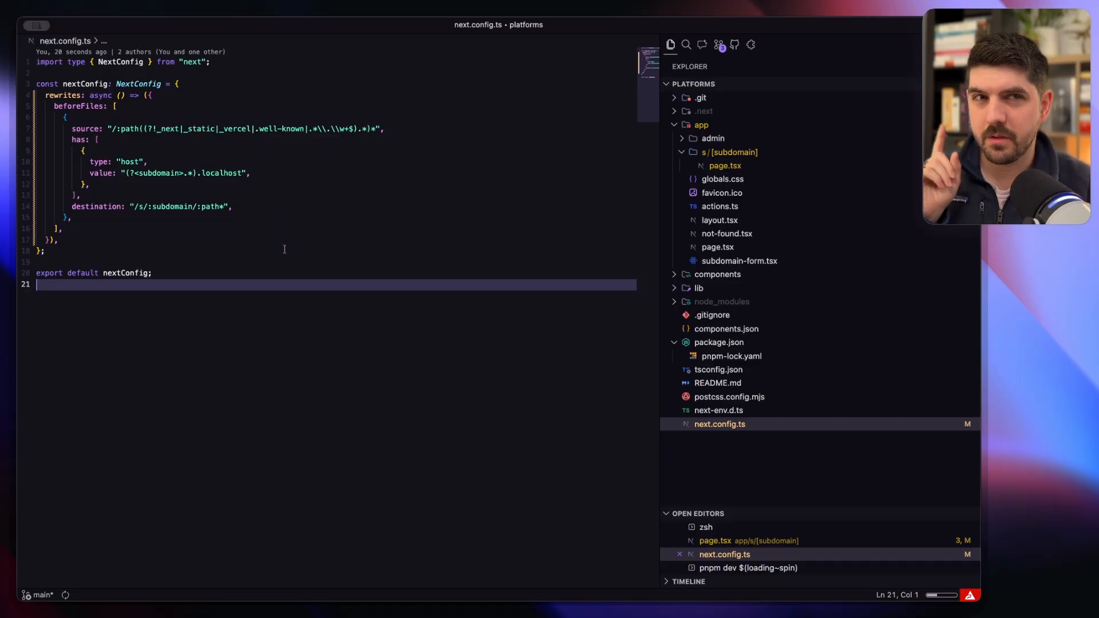
left_click(84, 106)
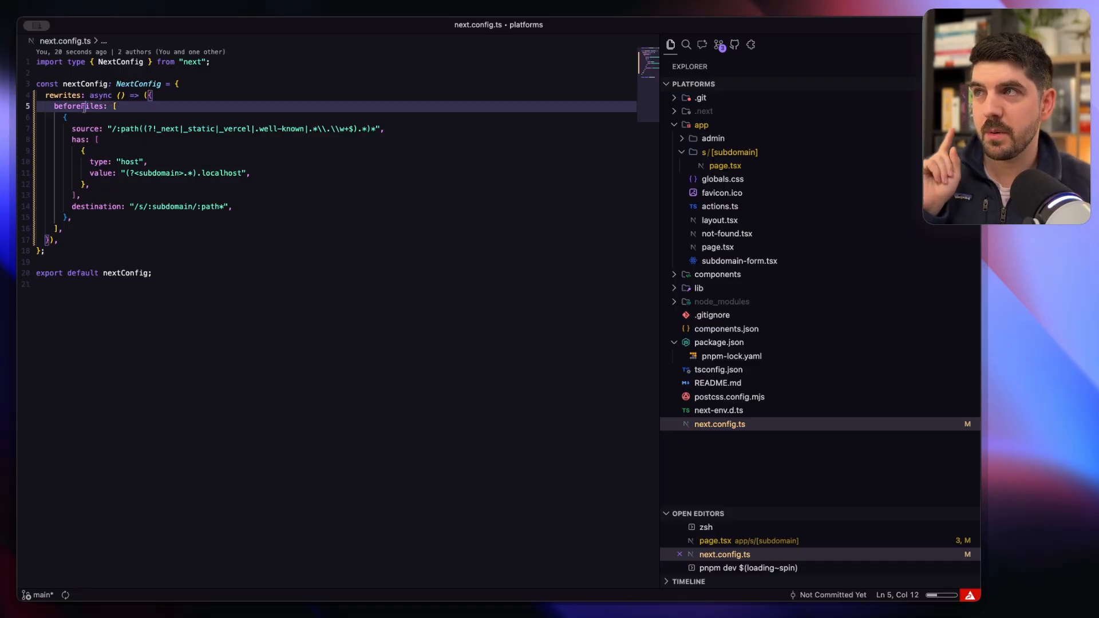
double_click(81, 106)
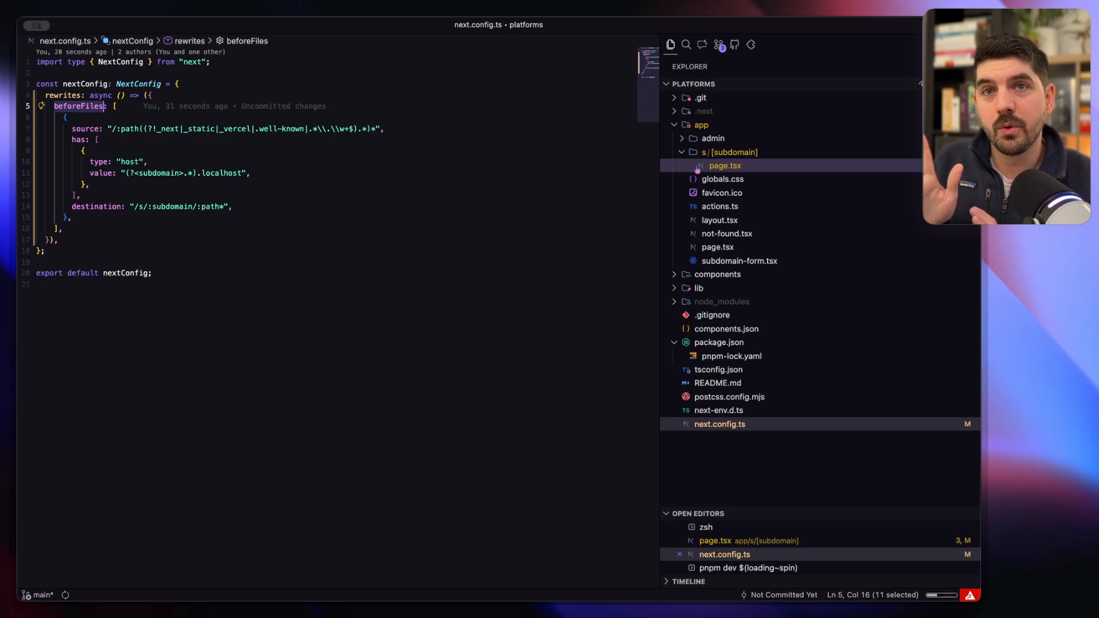
left_click(731, 153)
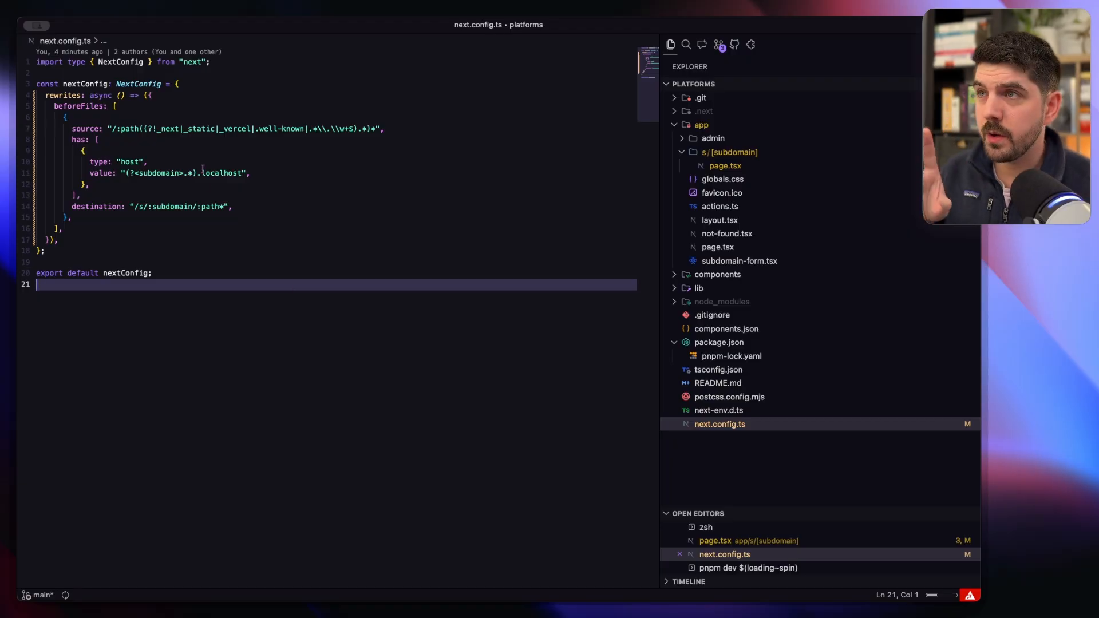
left_click(220, 173)
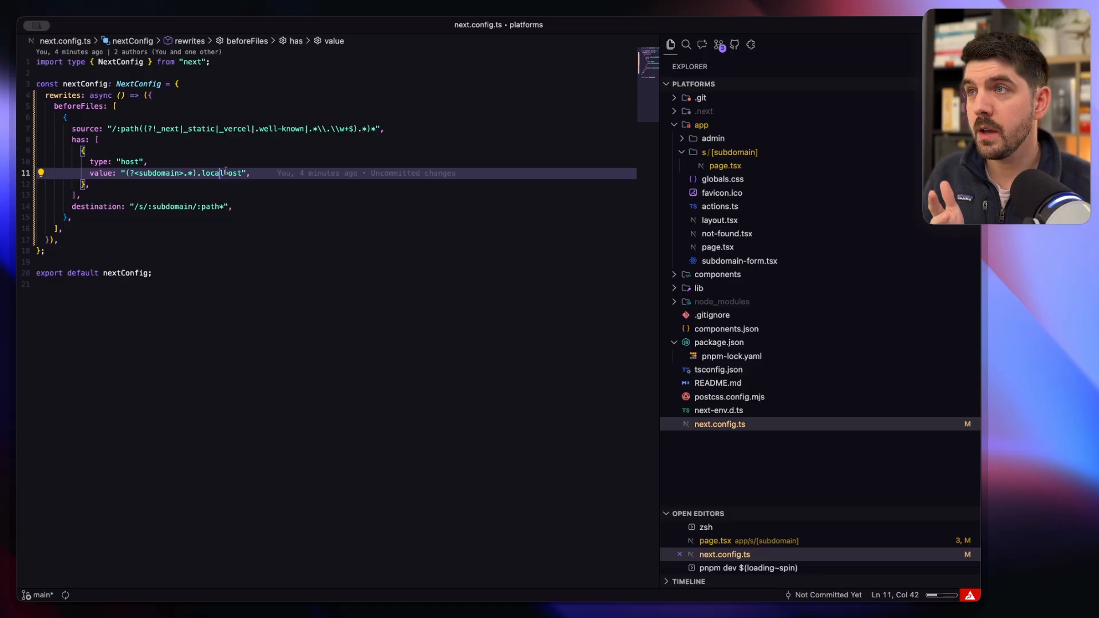
double_click(218, 173)
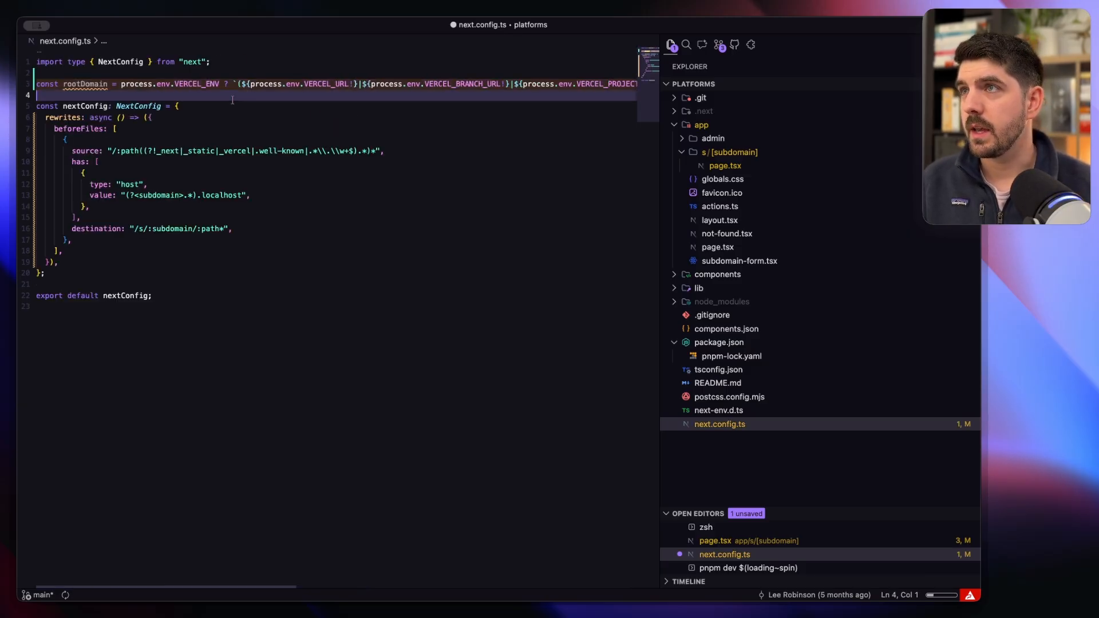
mouse_move(193, 84)
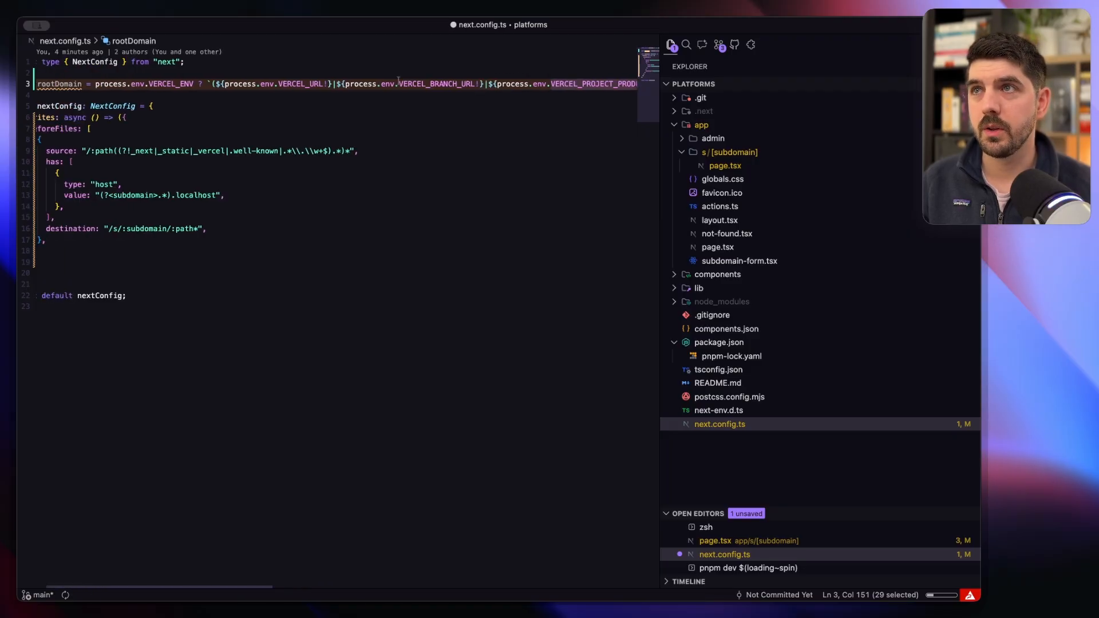
- Define rootDomain from VERCEL_URL, VERCEL_BRANCH_URL and the production URL, else 'localhost'
left_click(334, 84)
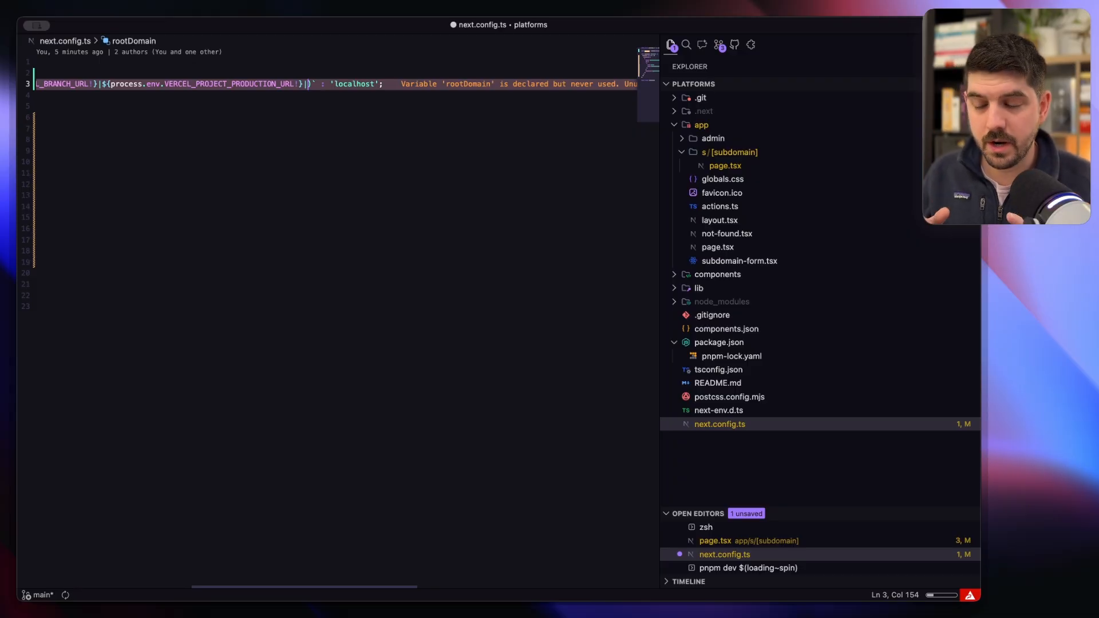
type("sahs")
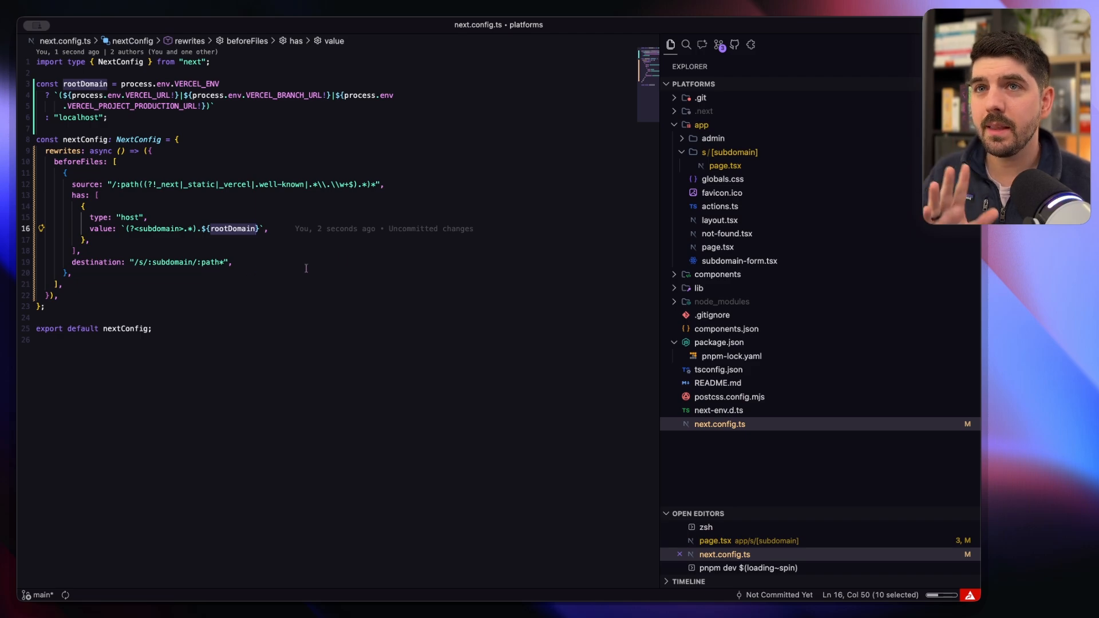
- Add a second rewrite sending the bare rootDomain host to '/root/:path*'
left_click(731, 152)
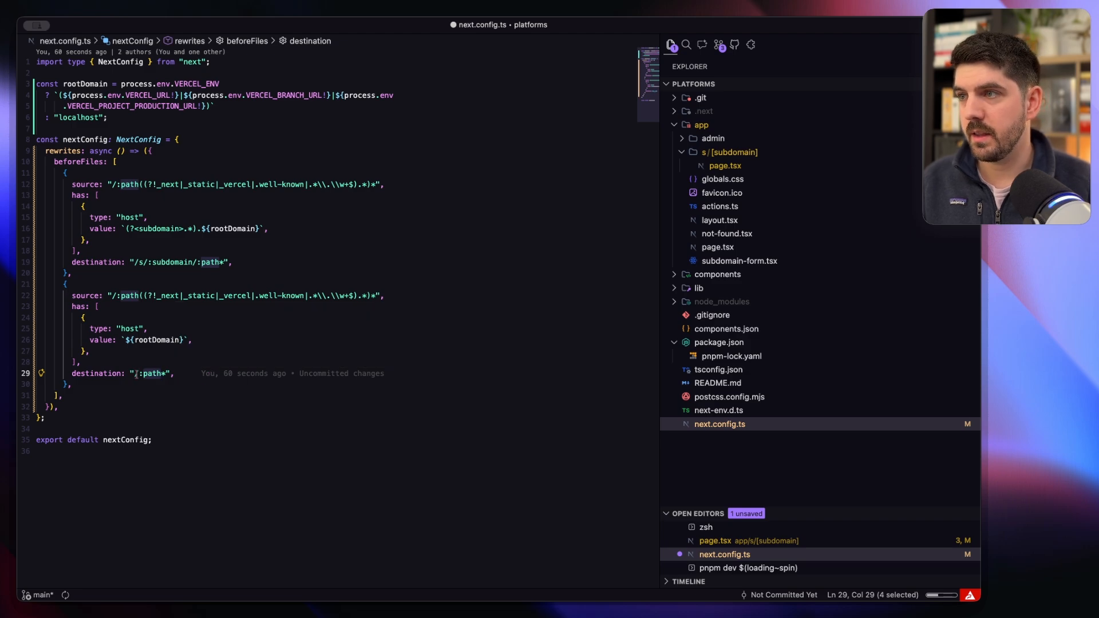
type("root/")
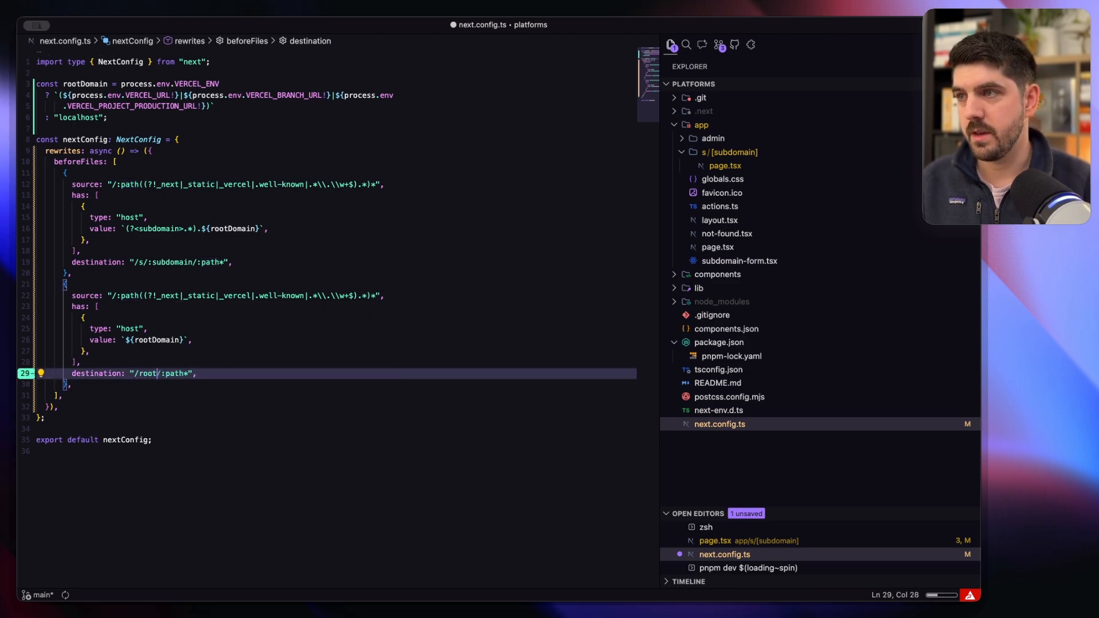
right_click(700, 125)
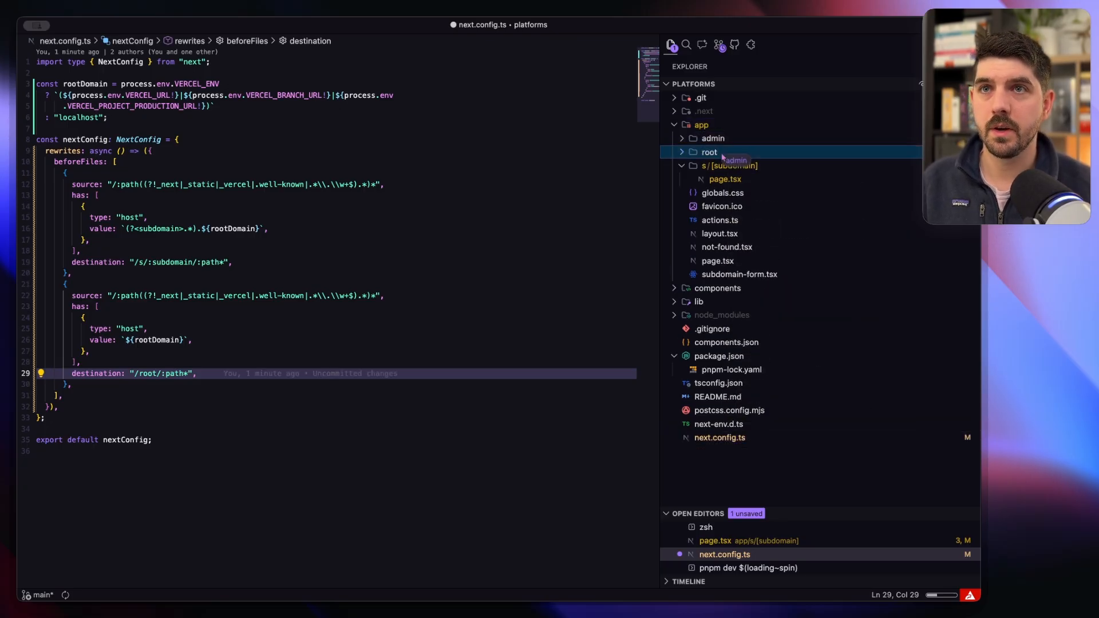
- Create the app/root folder and move admin and page.tsx into it
left_click(709, 138)
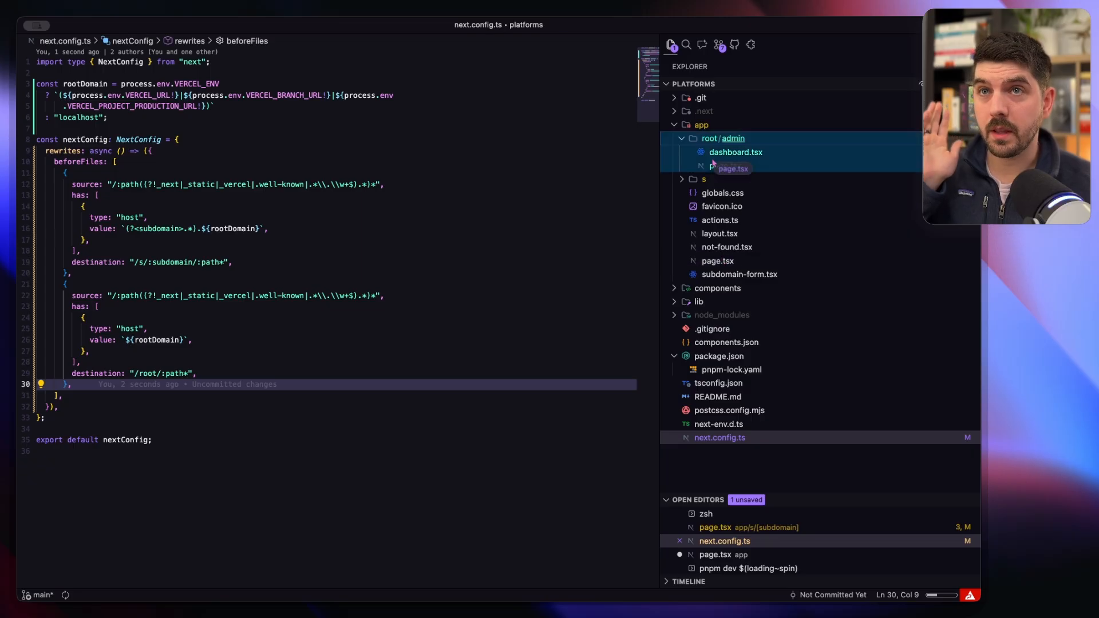
left_click(709, 138)
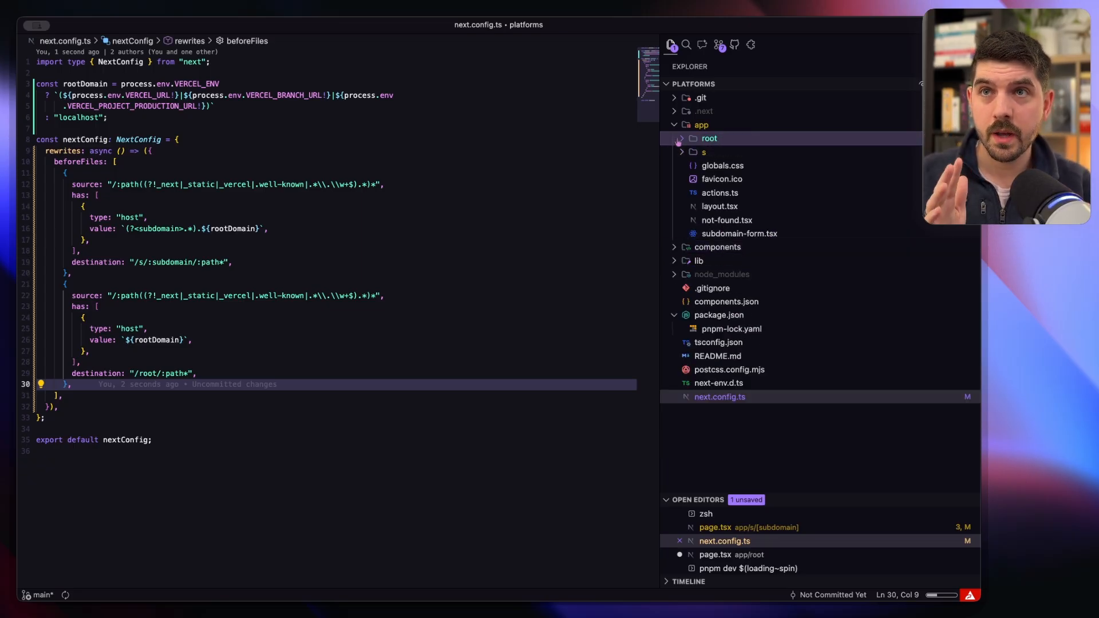
left_click(709, 138)
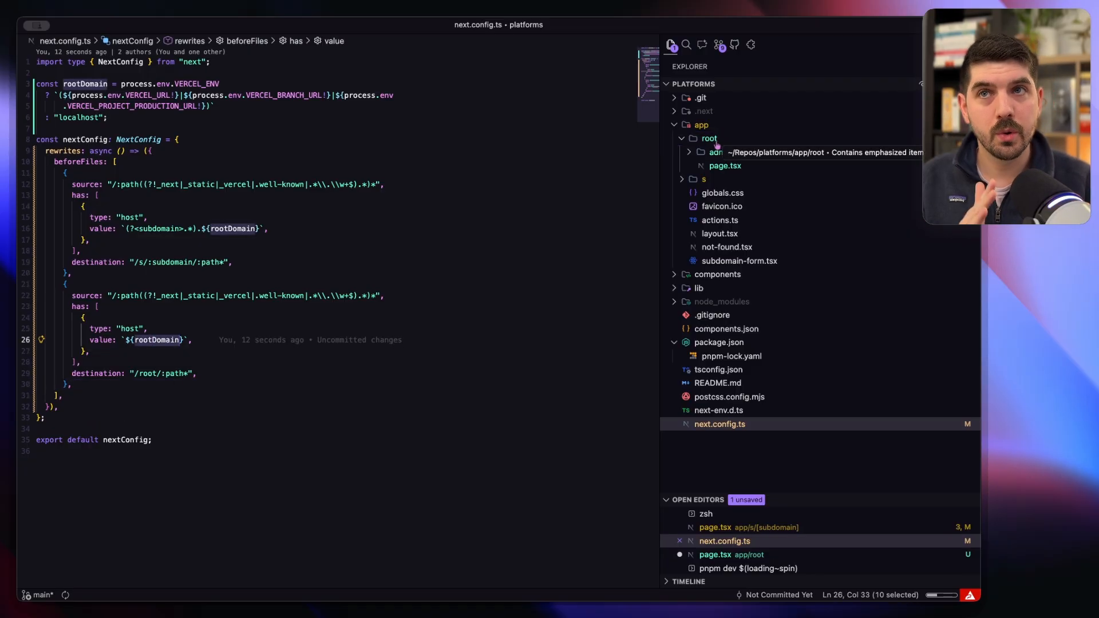
left_click(709, 138)
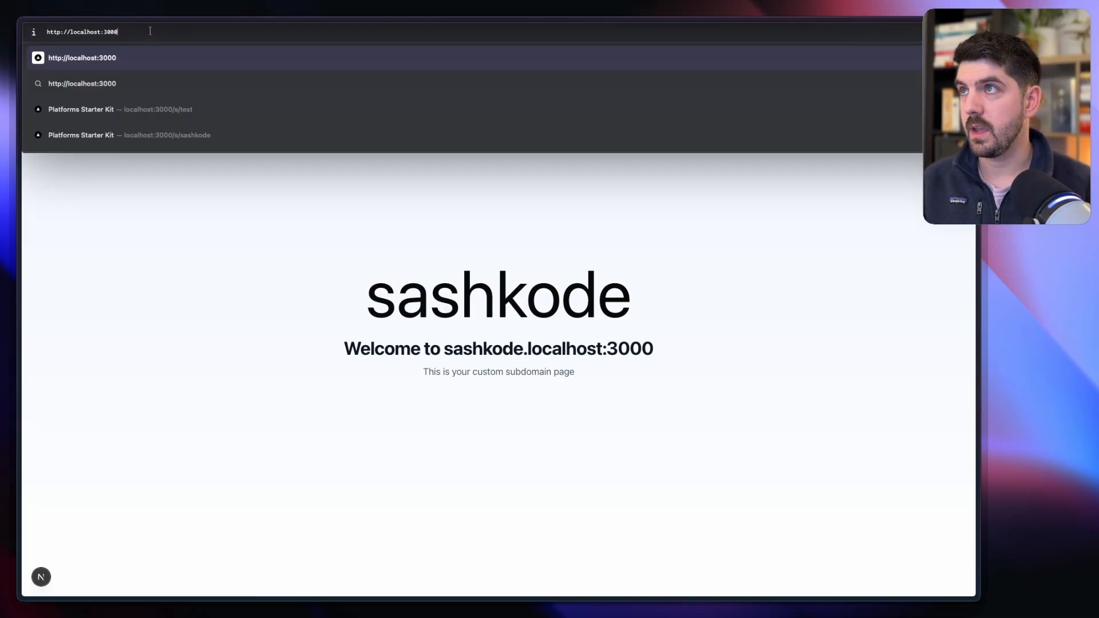
- Load localhost:3000/s/sashkode and see the Subdomain Not Found page
type("/s/sashkode")
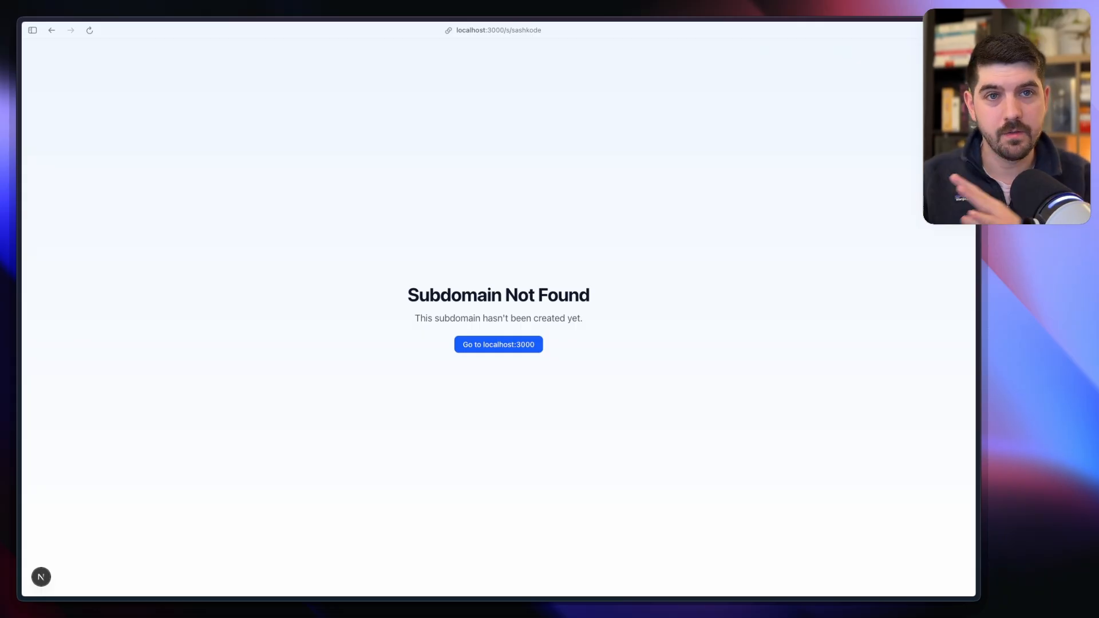
mouse_move(459, 194)
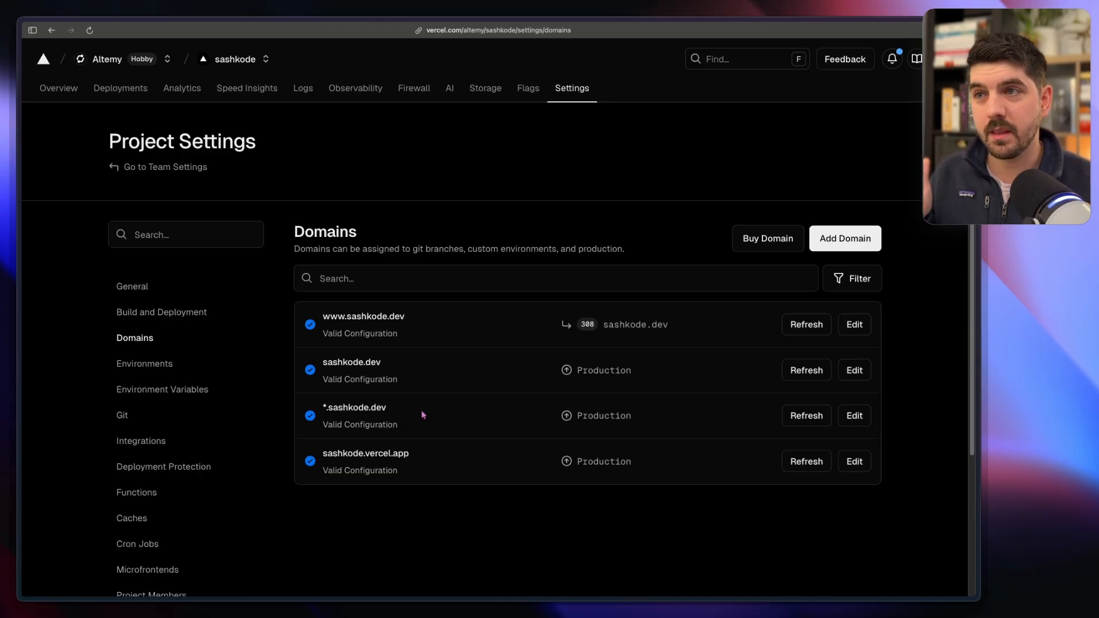
- Refresh the *.sashkode.dev wildcard domain configuration in Vercel's Domains settings
left_click(806, 415)
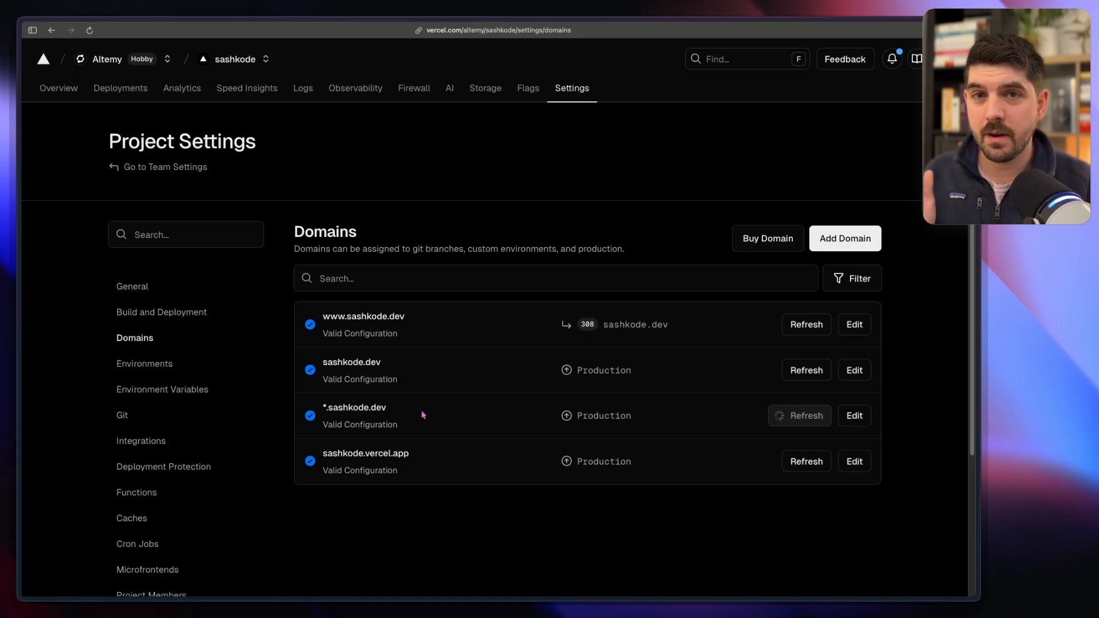